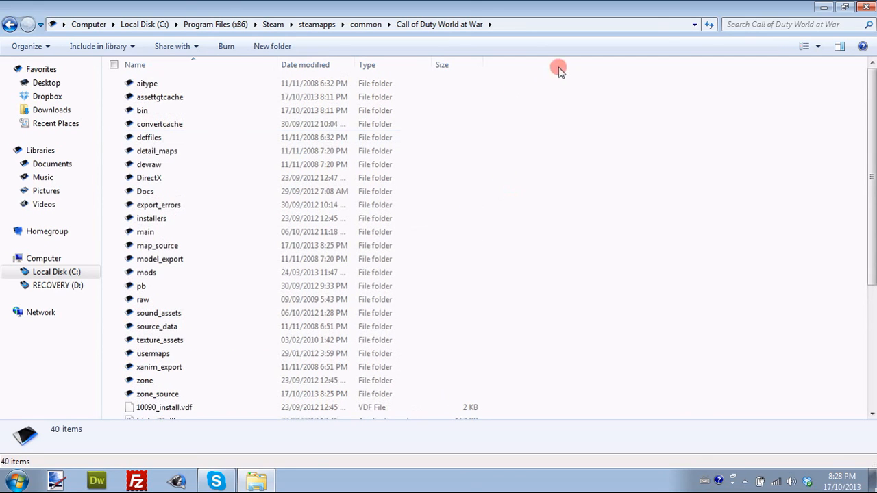
mouse_move(211, 442)
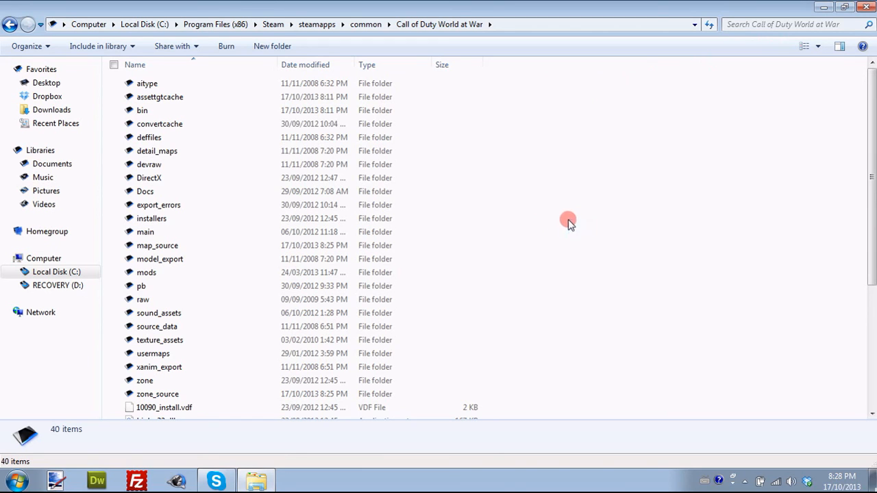
mouse_move(455, 458)
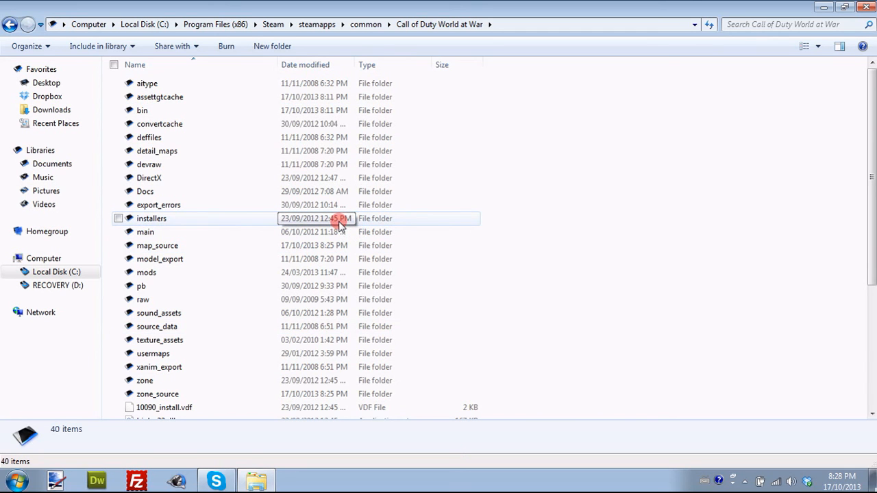
mouse_move(204, 124)
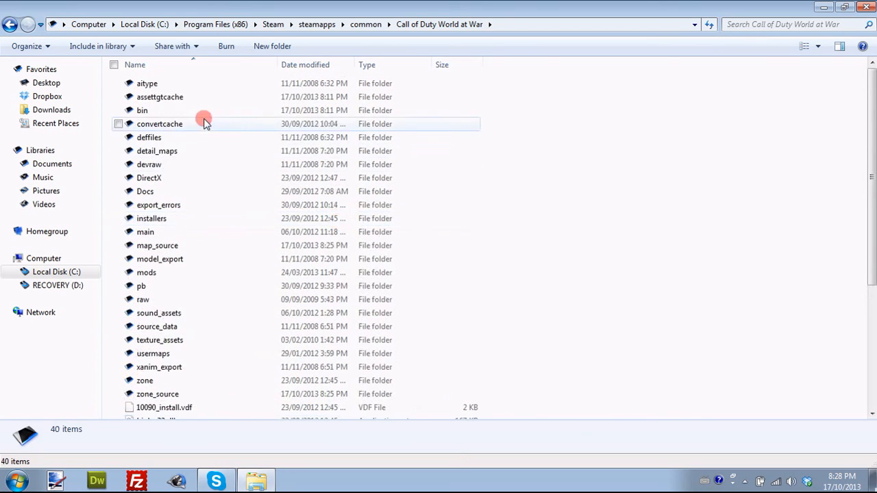
mouse_move(151, 110)
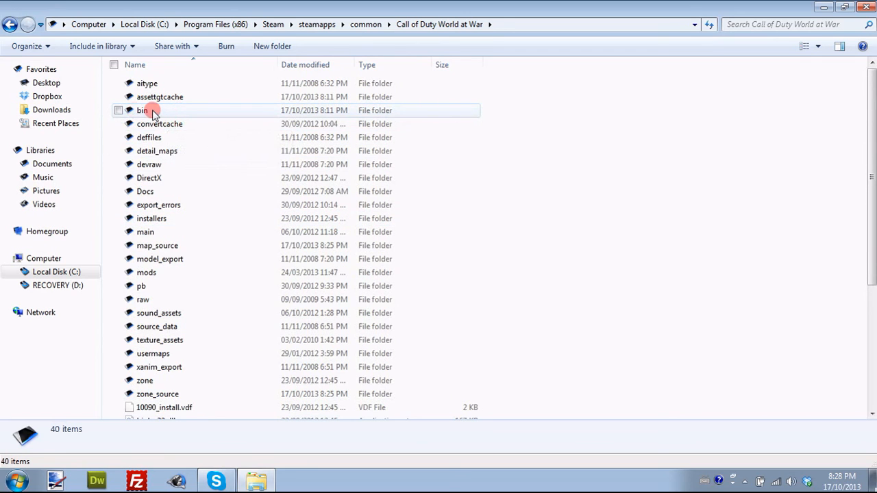
Step: Open the bin folder, look over its tools and select Launcher.exe
double_click(142, 110)
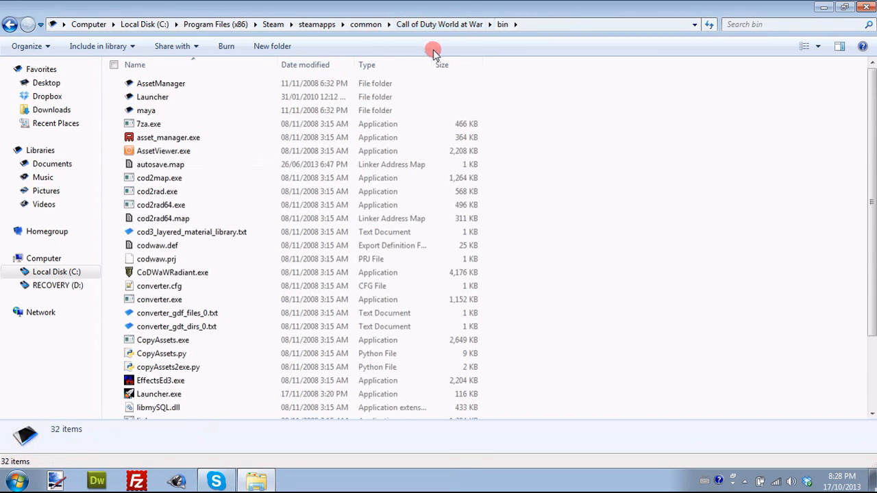
mouse_move(402, 53)
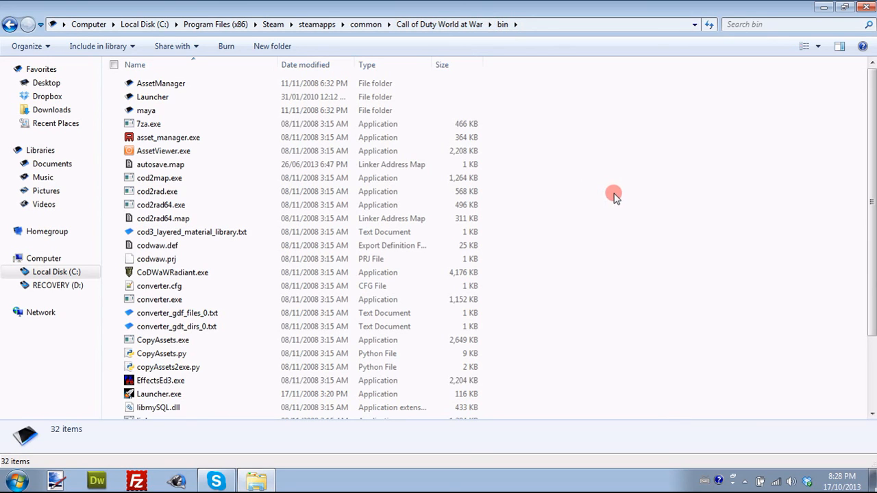
mouse_move(199, 138)
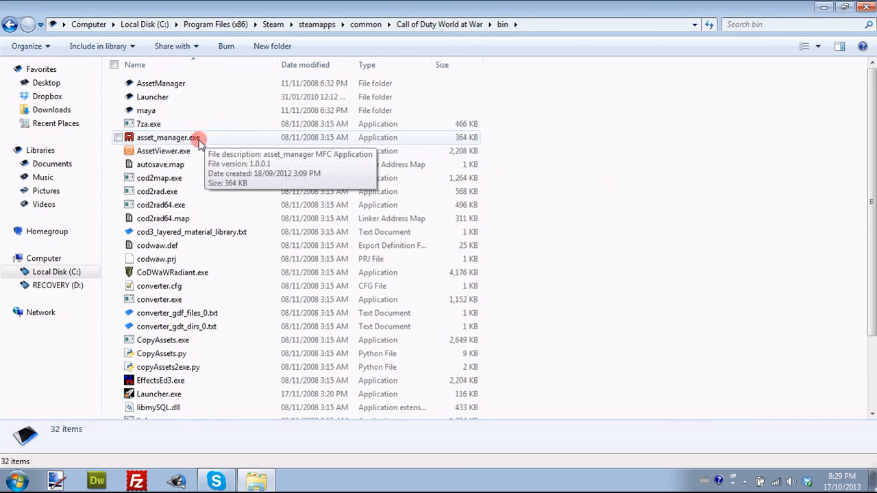
mouse_move(288, 231)
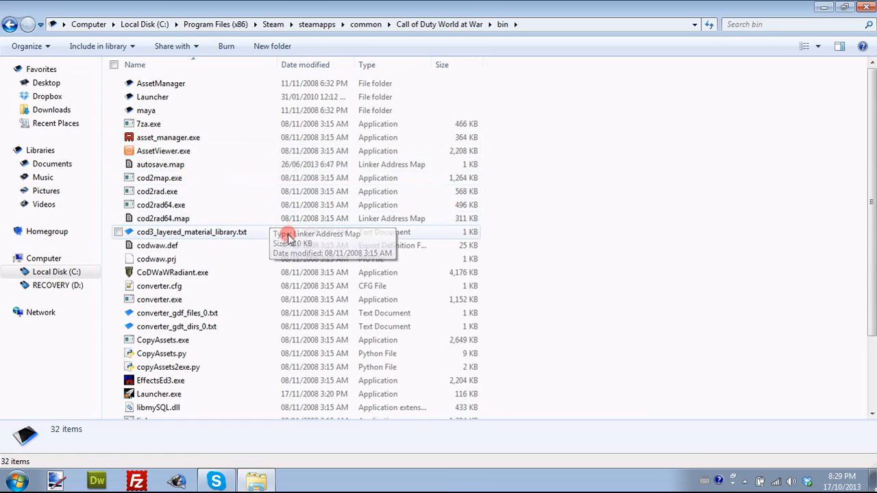
scroll("down", 3)
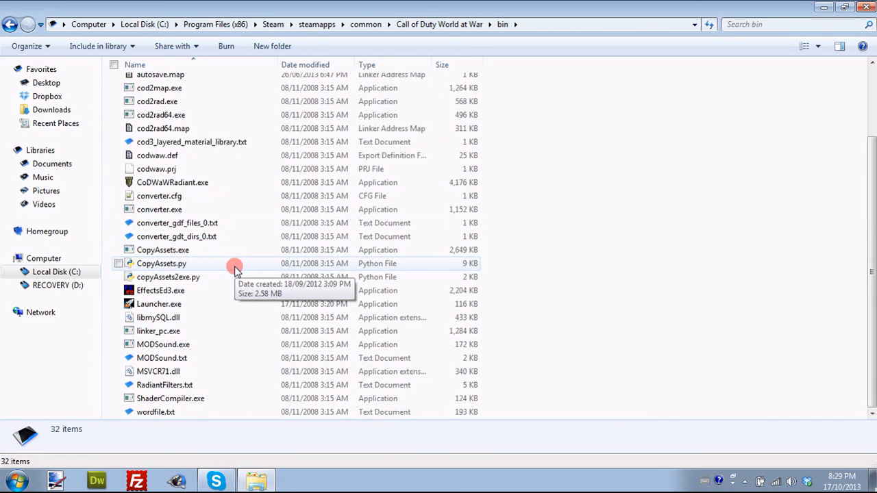
mouse_move(223, 317)
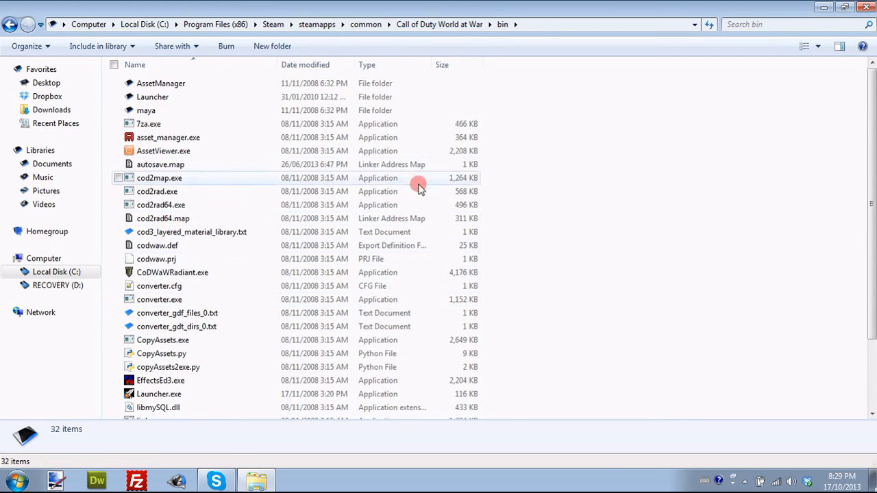
scroll("down", 3)
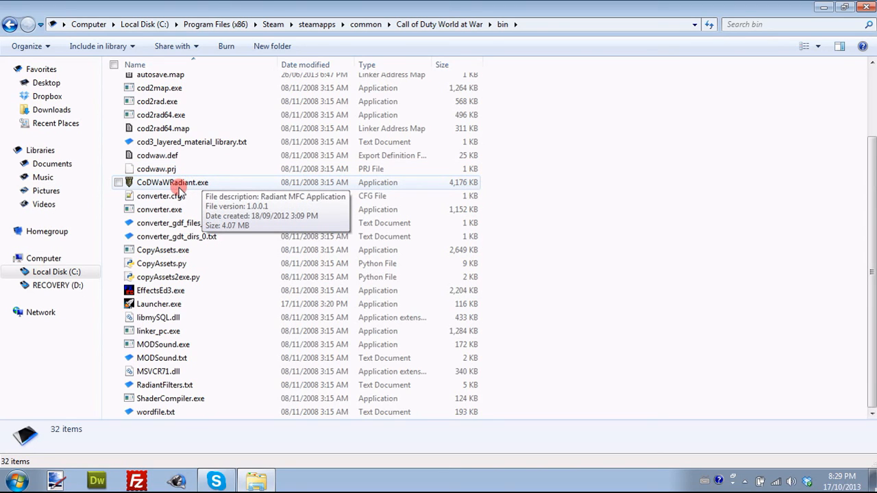
mouse_move(202, 291)
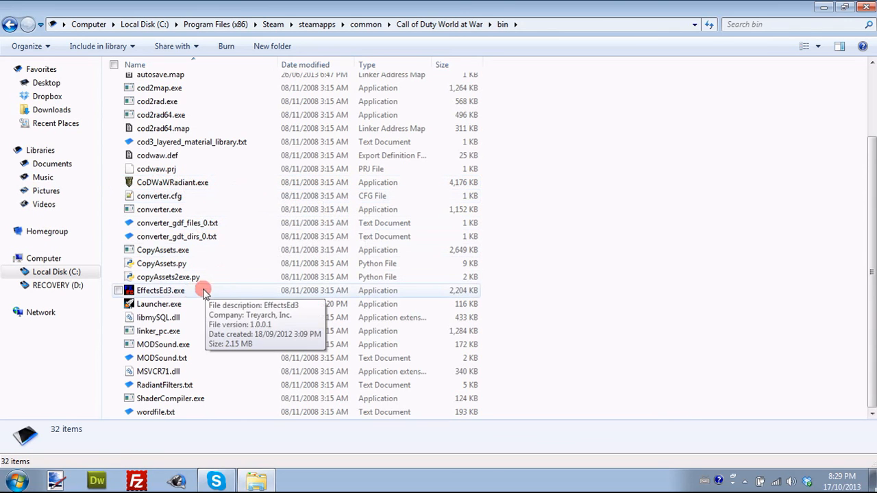
left_click(159, 304)
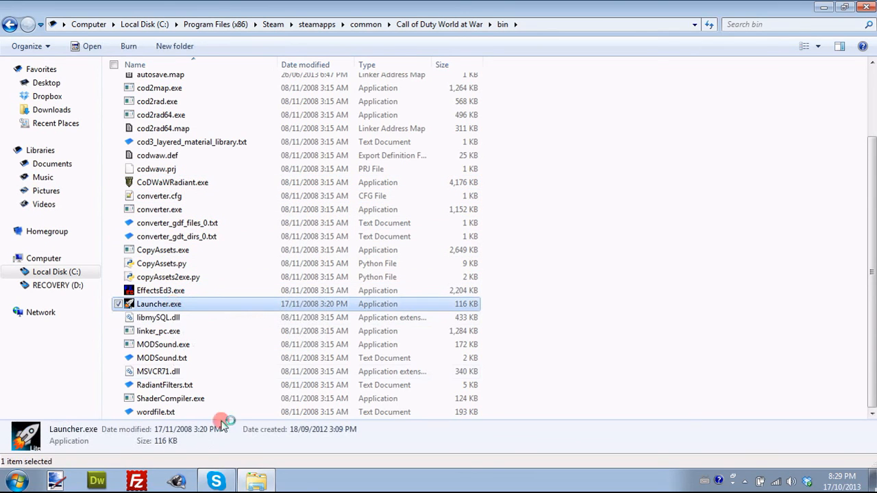
Step: Run Launcher.exe to open the Mod Tools Launcher and its Compile Level options
double_click(159, 303)
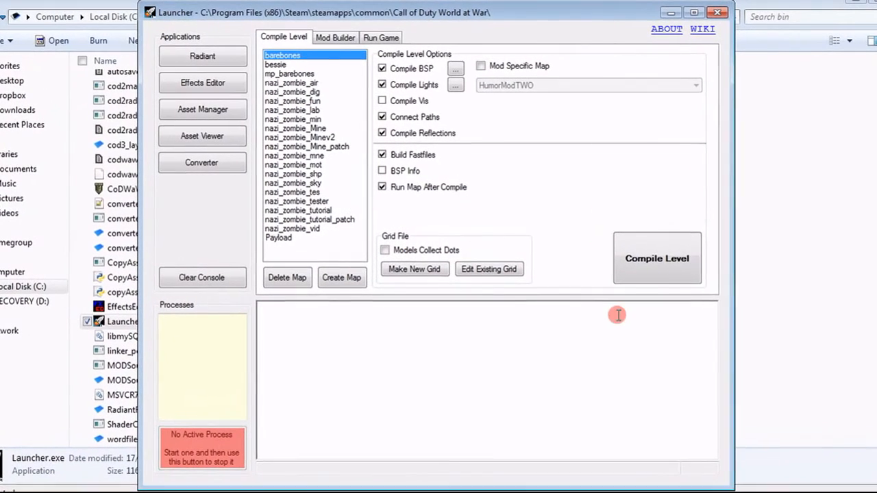
mouse_move(356, 176)
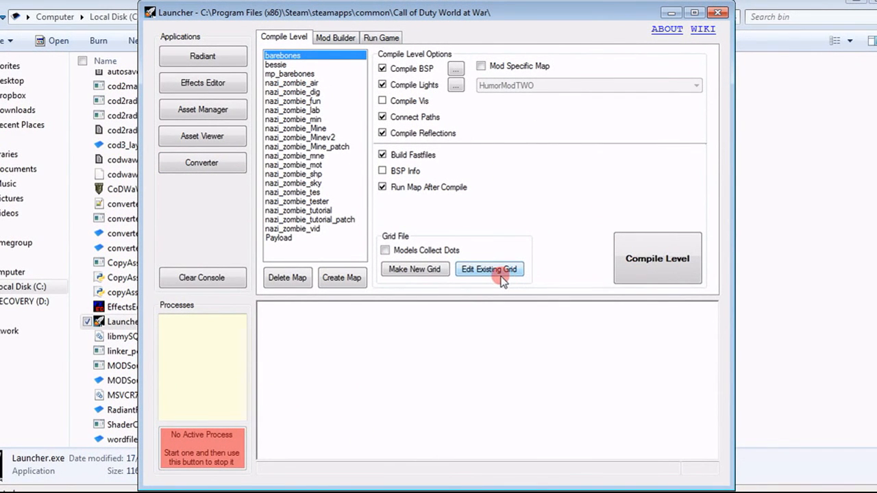
mouse_move(522, 197)
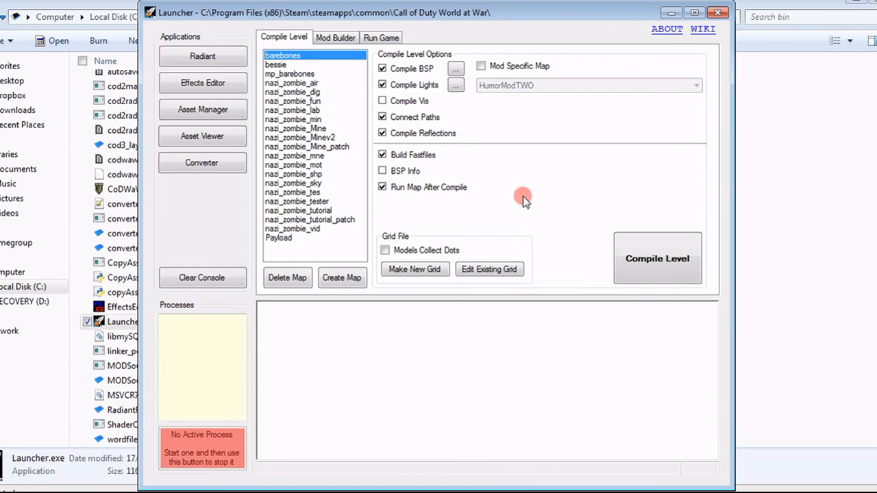
mouse_move(350, 168)
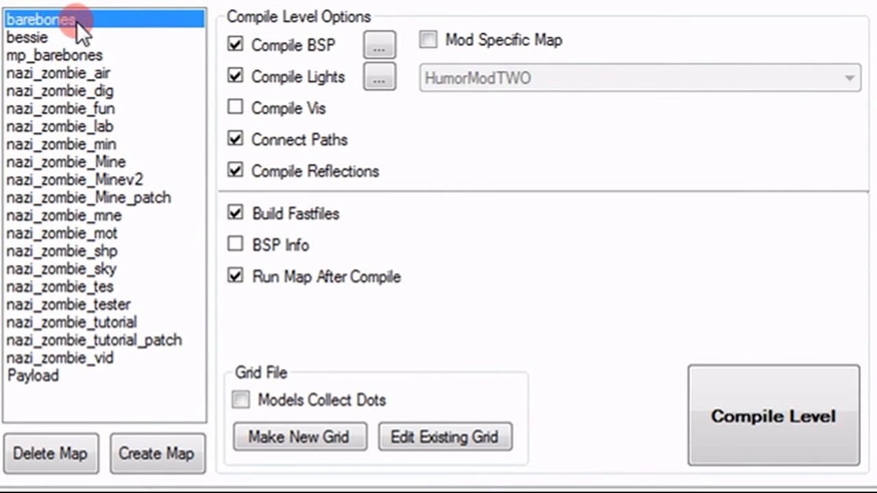
mouse_move(51, 38)
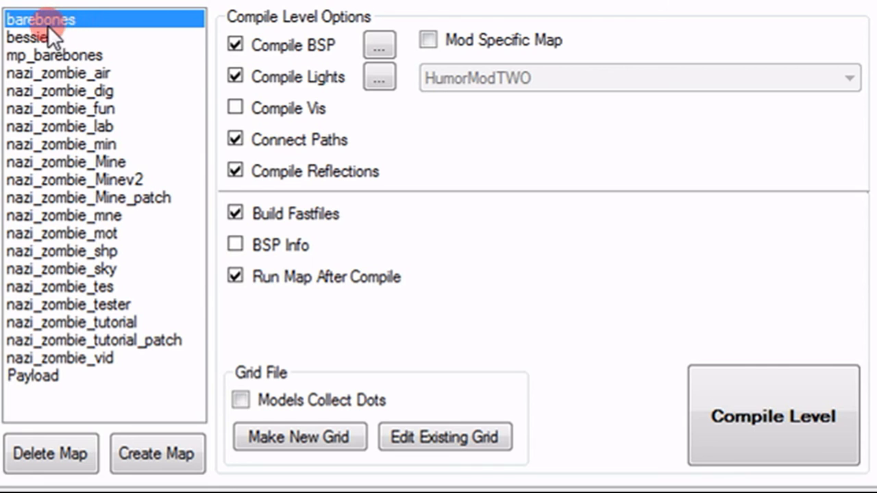
mouse_move(82, 31)
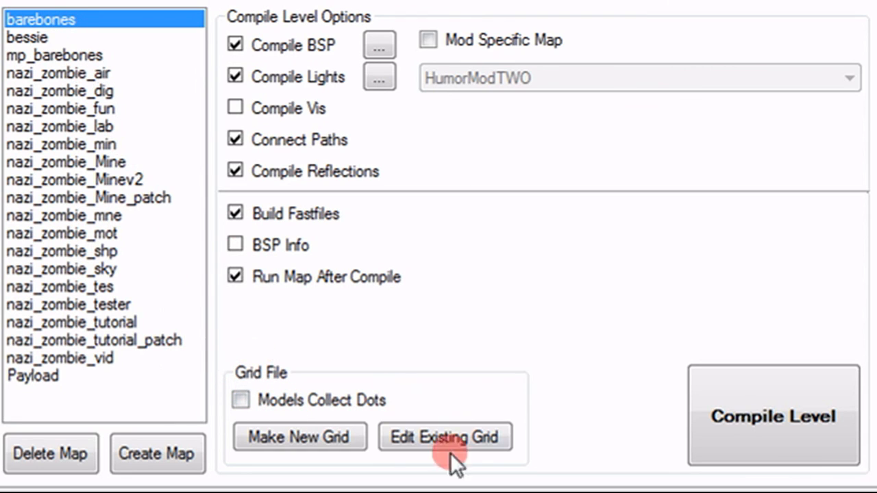
mouse_move(425, 113)
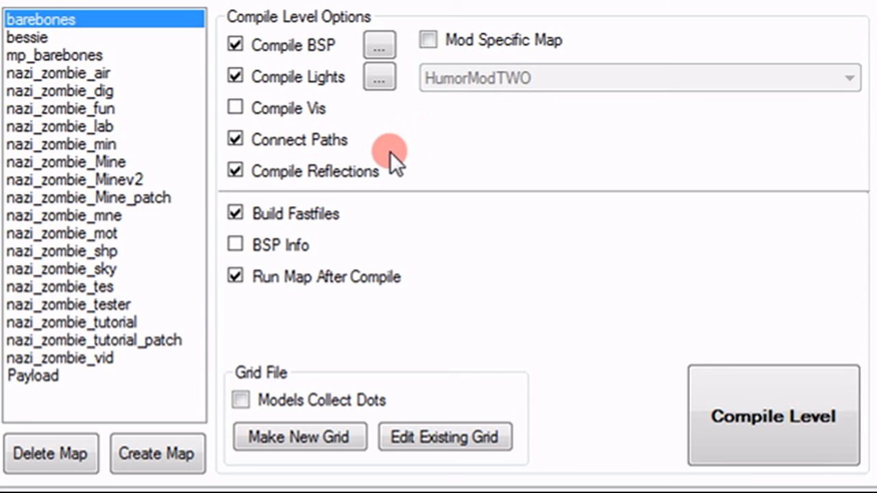
mouse_move(376, 164)
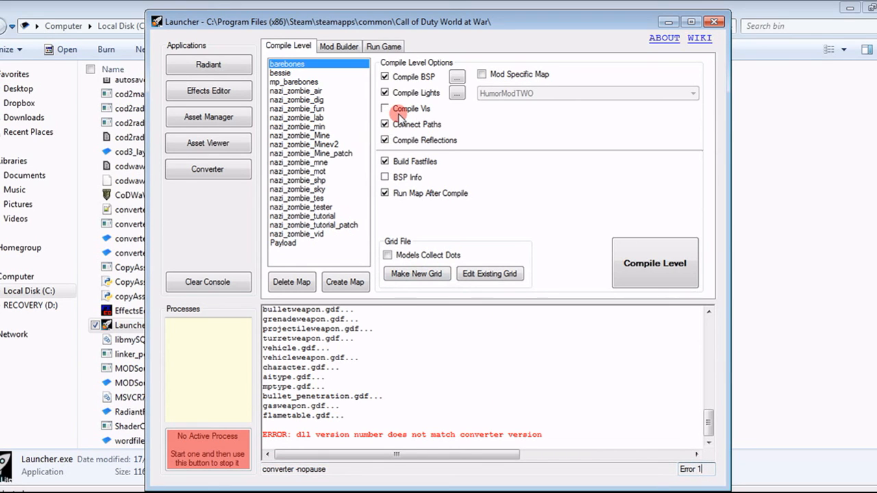
Step: Create a Singleplayer map with Map Name nazi_zombie_cve and confirm with OK
left_click(345, 282)
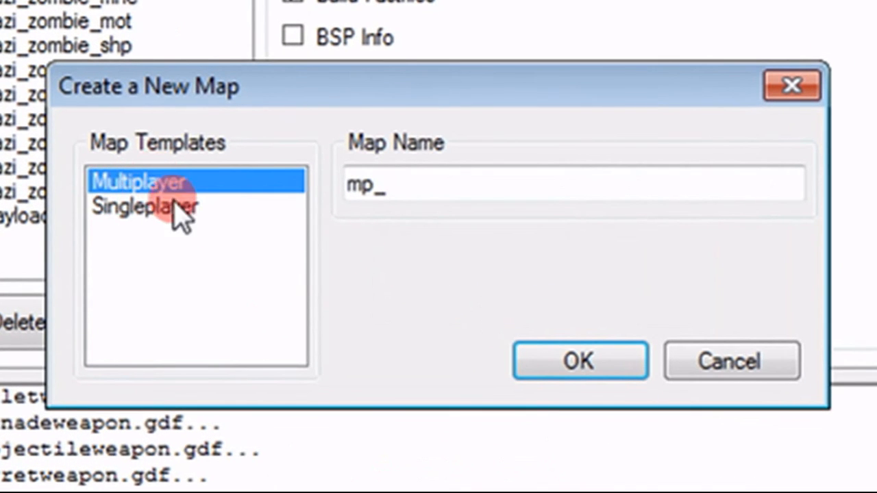
mouse_move(147, 230)
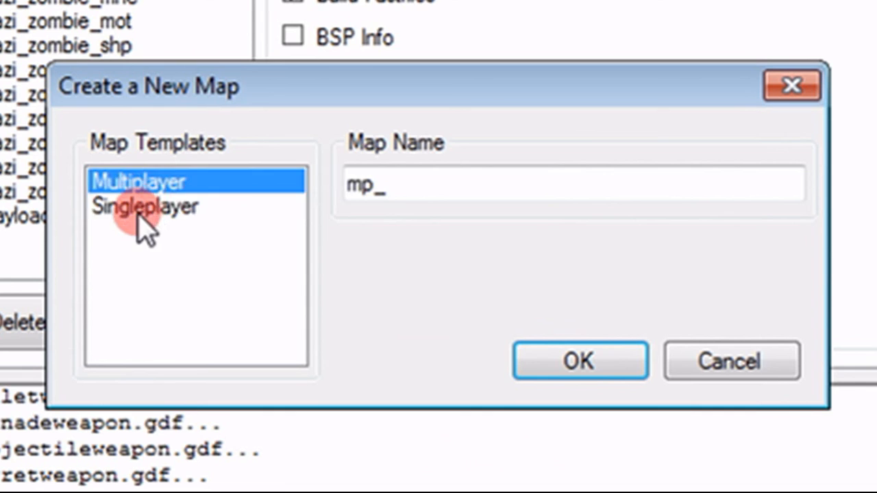
left_click(144, 206)
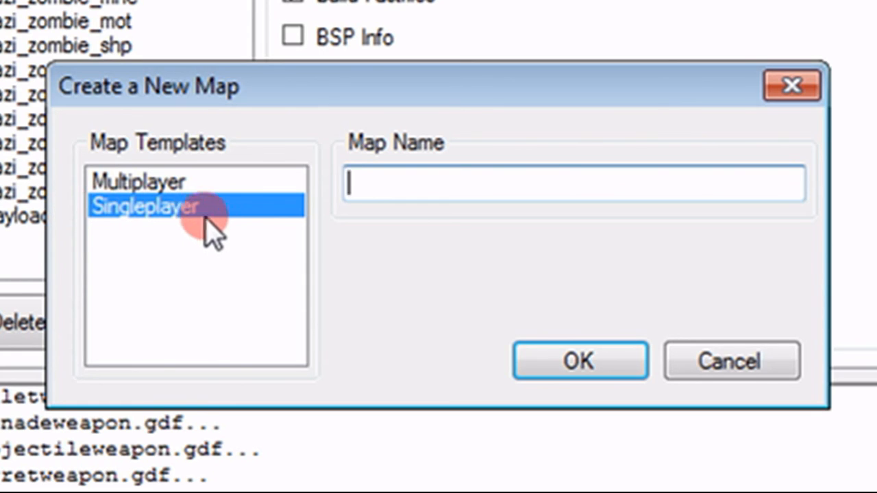
mouse_move(386, 188)
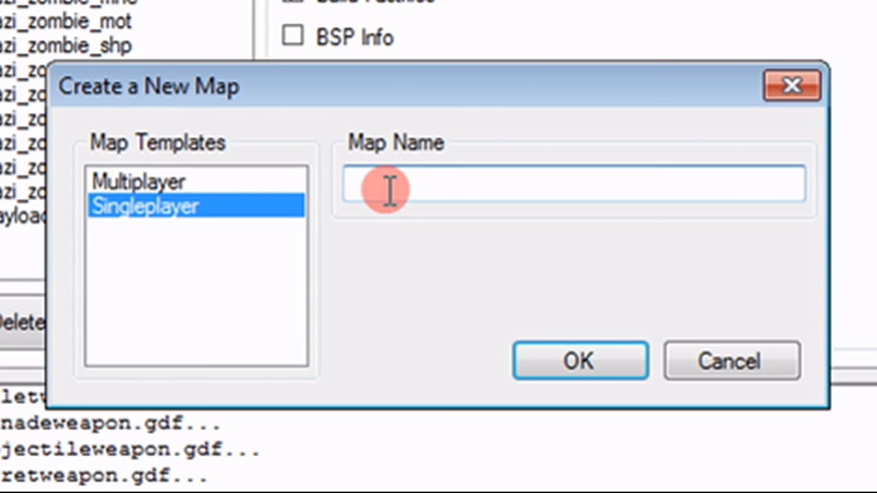
type("nazi")
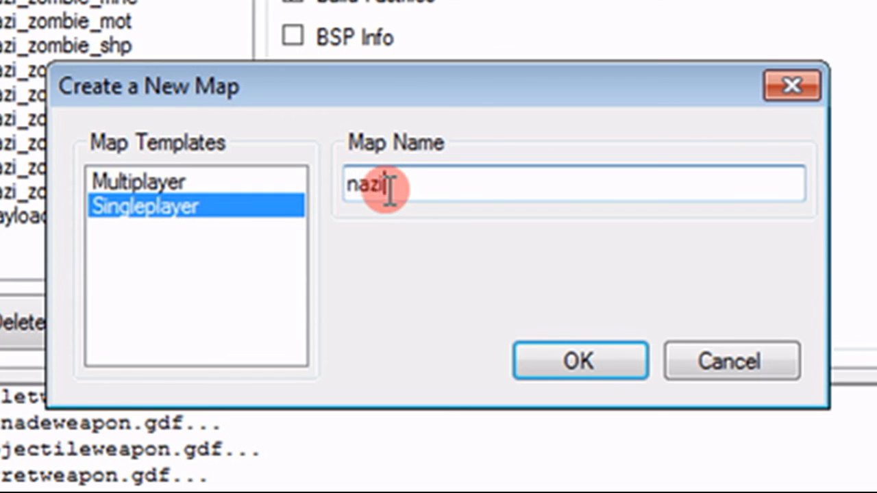
type("_zombie_")
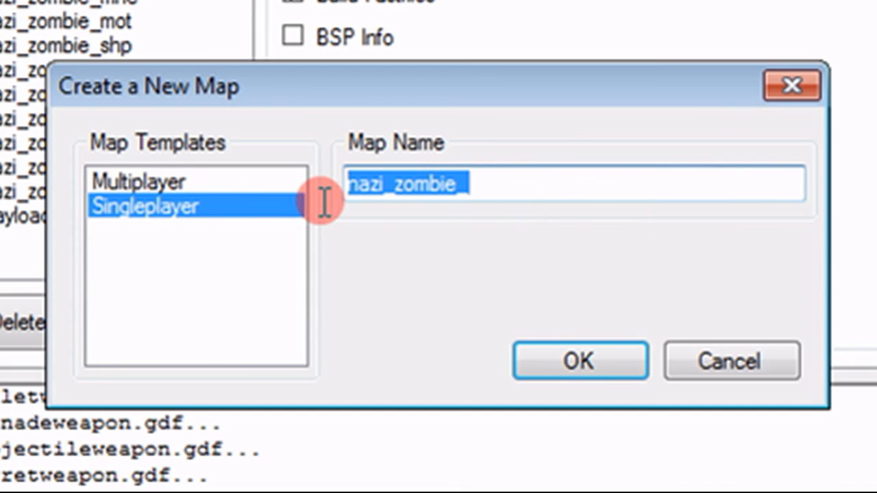
left_click(500, 183)
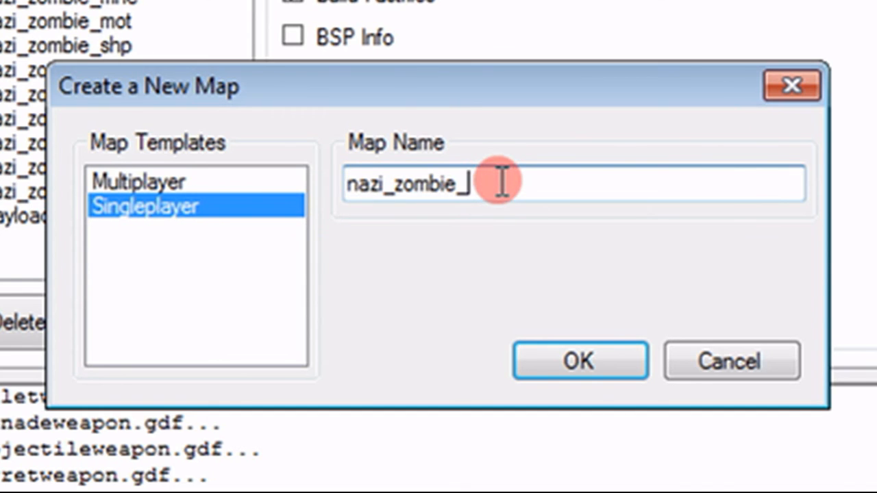
type("afs")
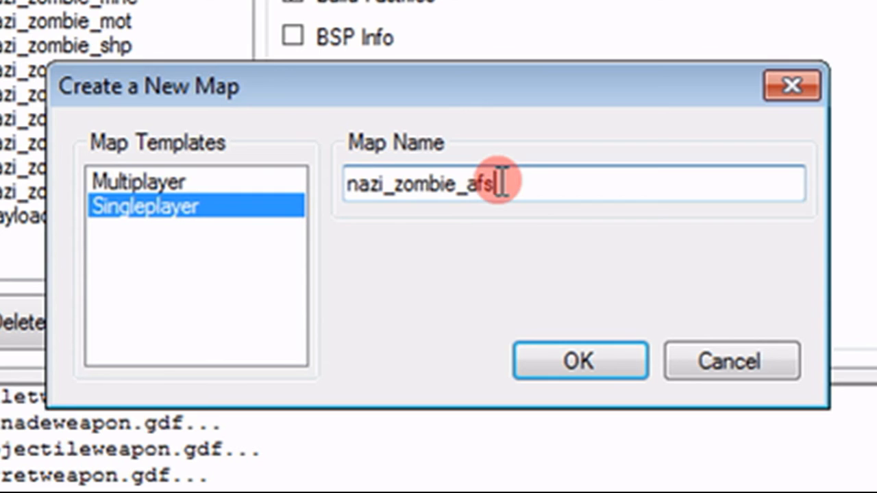
key("BackSpace")
type("cve")
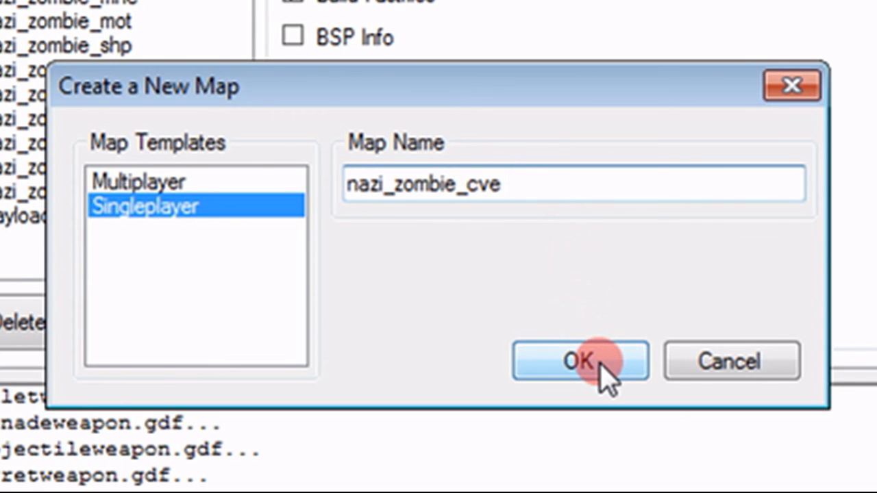
left_click(580, 361)
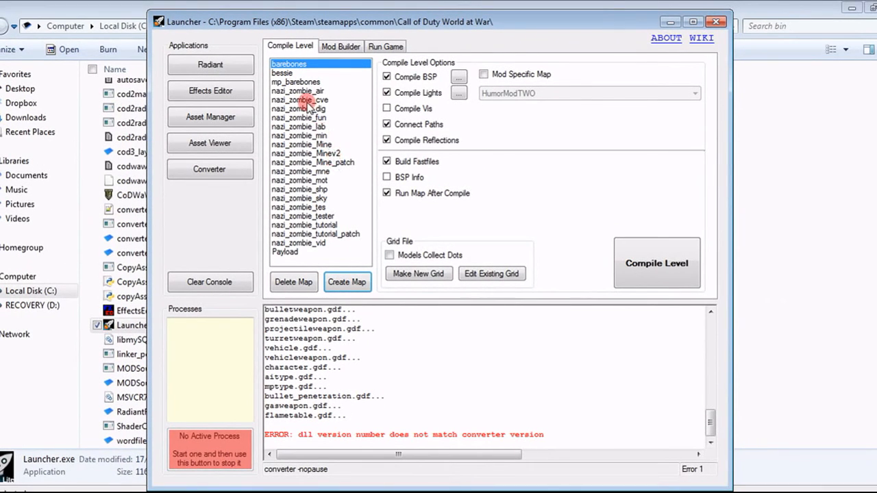
mouse_move(334, 112)
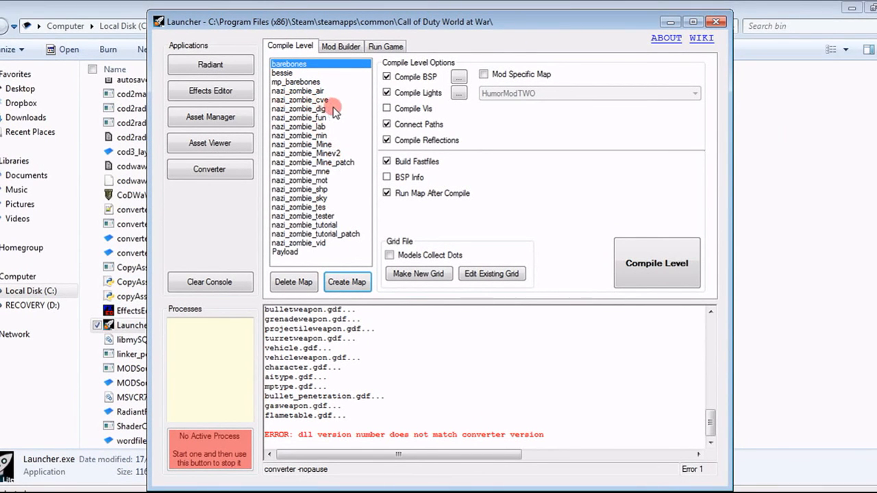
Step: Launch Radiant from the Applications section of the Launcher
left_click(210, 64)
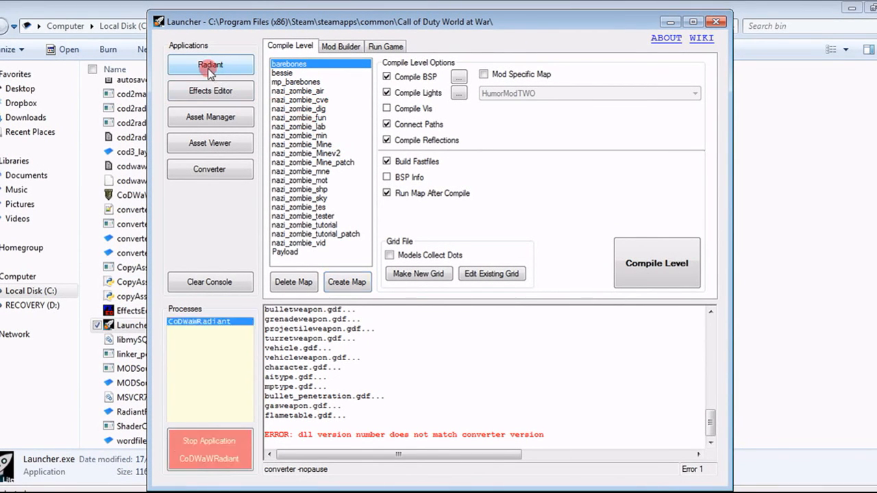
left_click(210, 65)
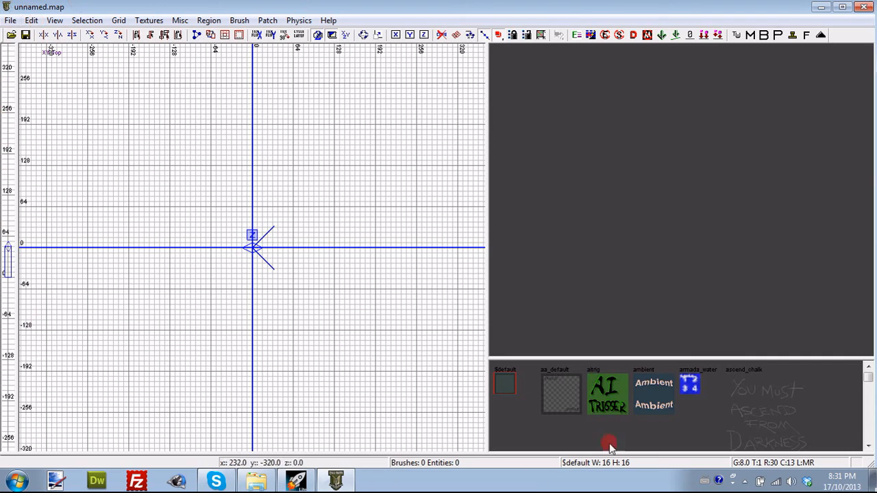
mouse_move(572, 431)
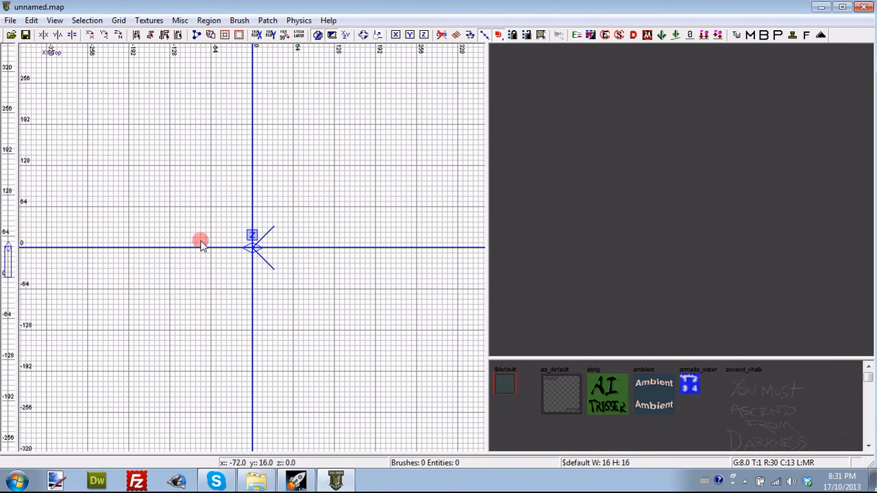
mouse_move(346, 404)
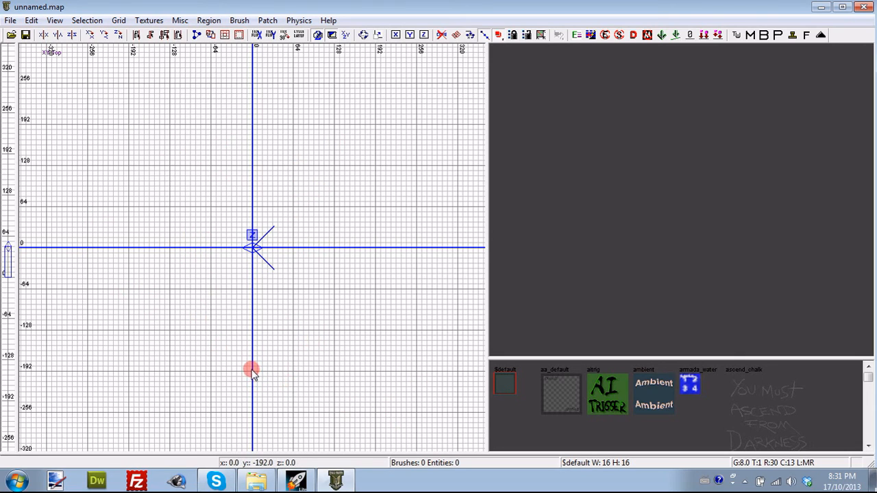
mouse_move(659, 148)
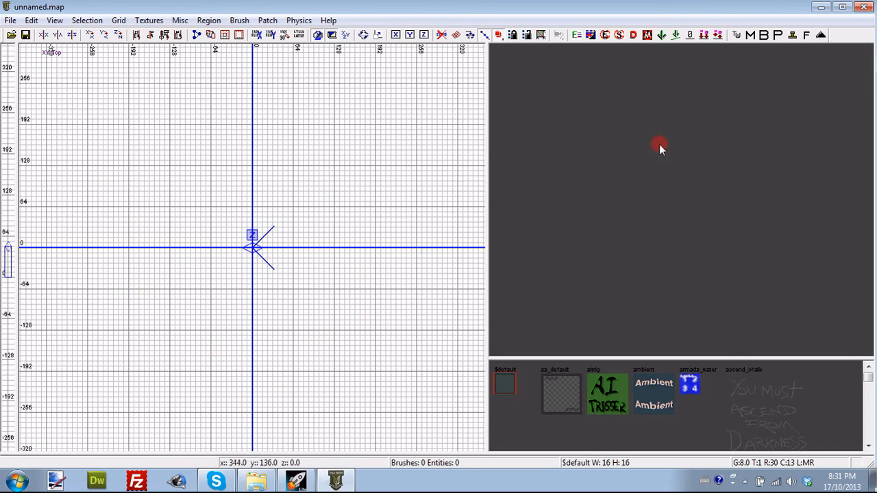
mouse_move(680, 228)
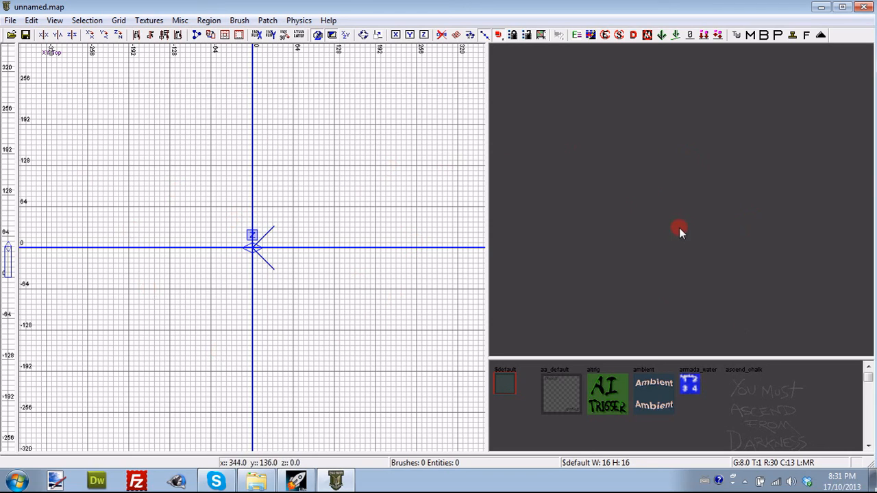
mouse_move(659, 231)
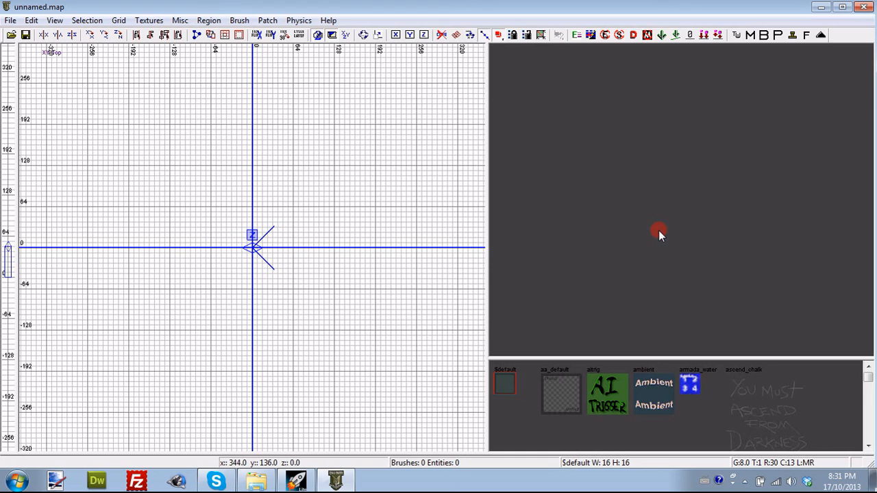
mouse_move(633, 258)
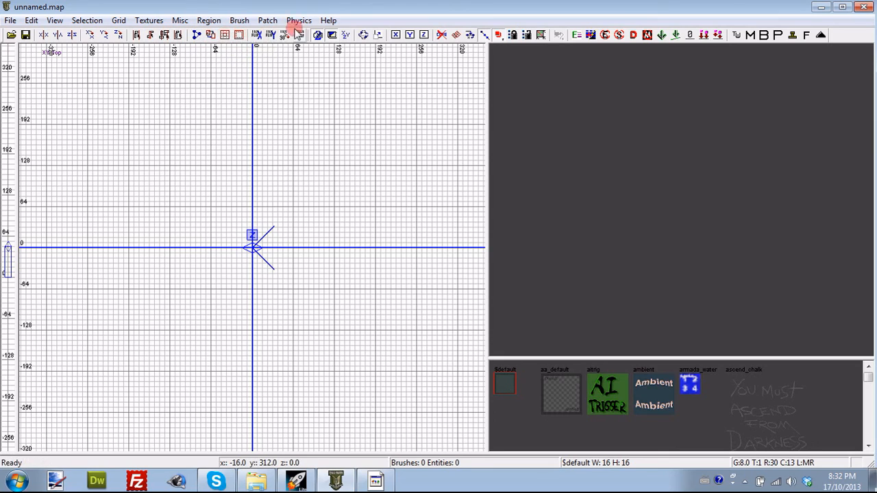
mouse_move(694, 13)
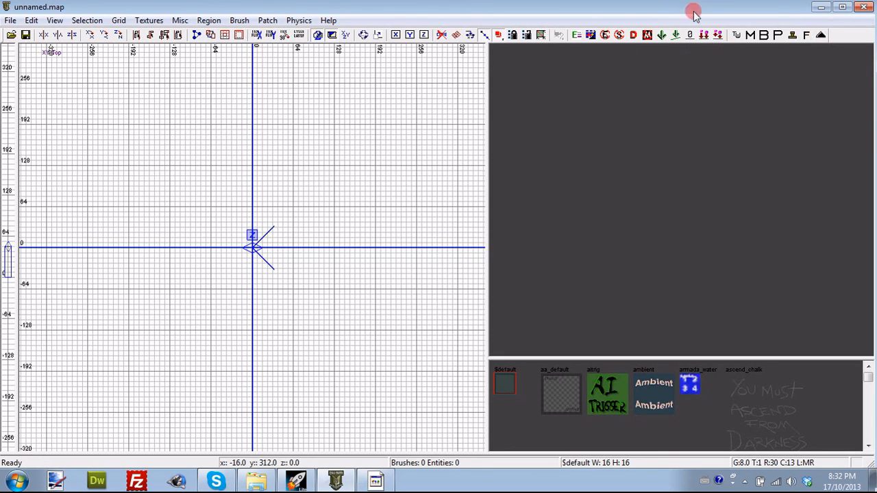
mouse_move(821, 35)
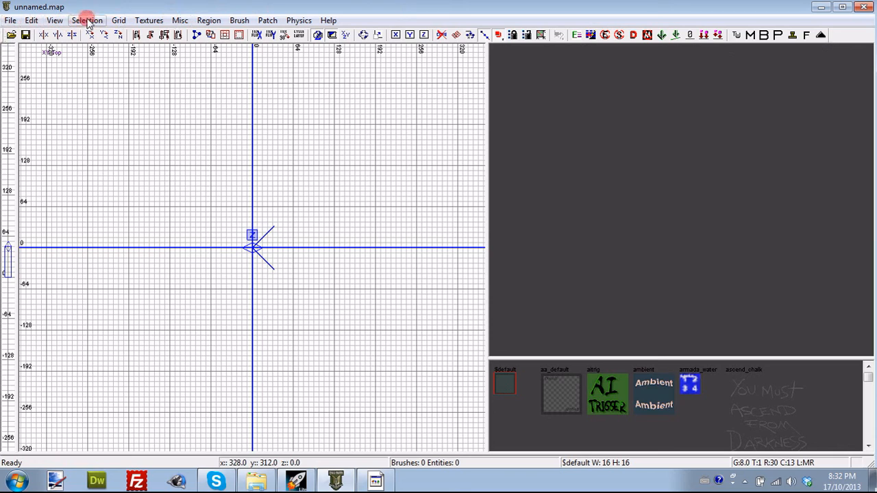
mouse_move(118, 20)
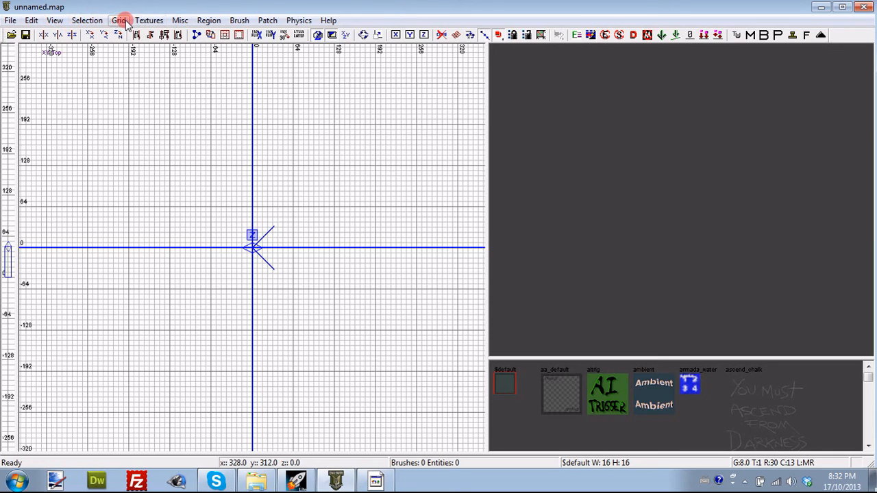
mouse_move(11, 19)
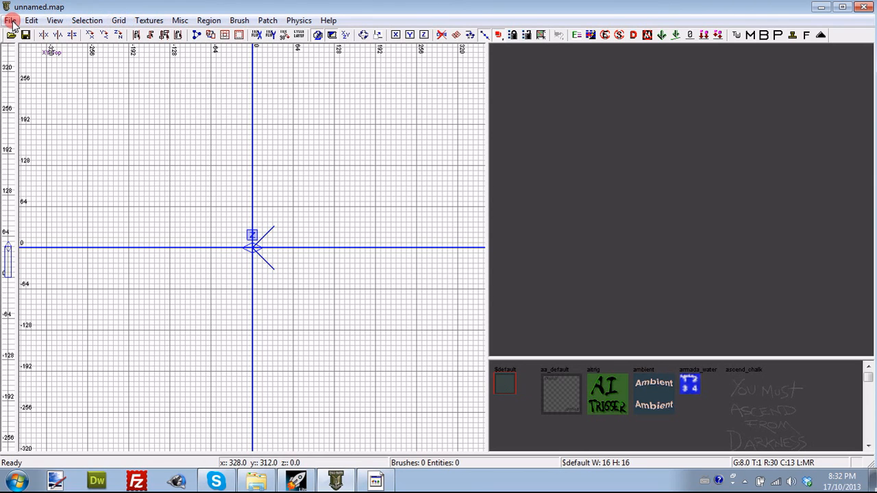
Step: Bring up File > Open and browse the map_source folder
left_click(148, 20)
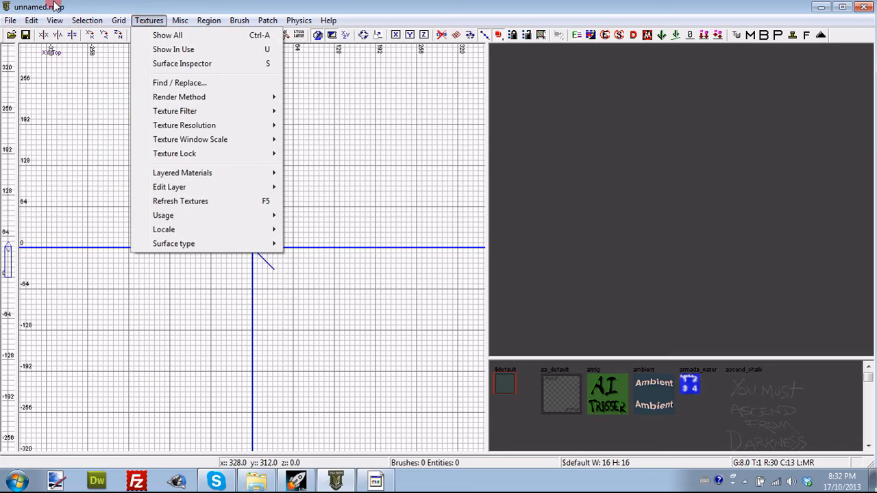
left_click(10, 20)
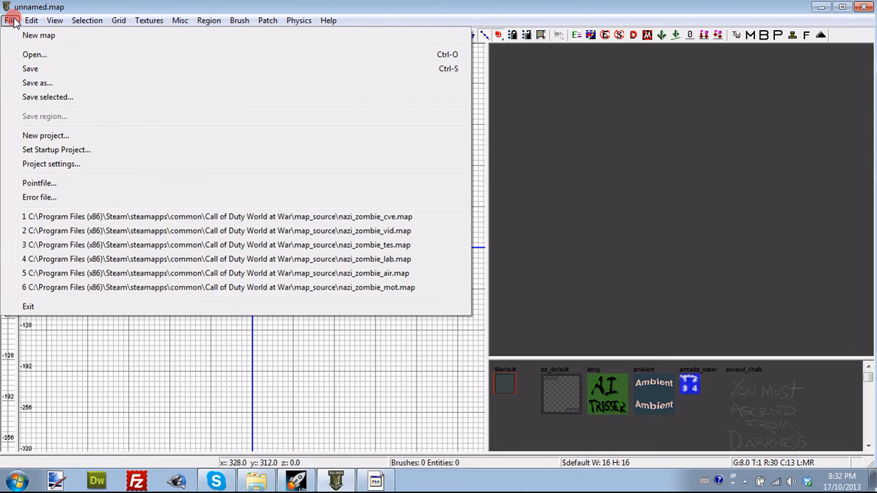
left_click(34, 54)
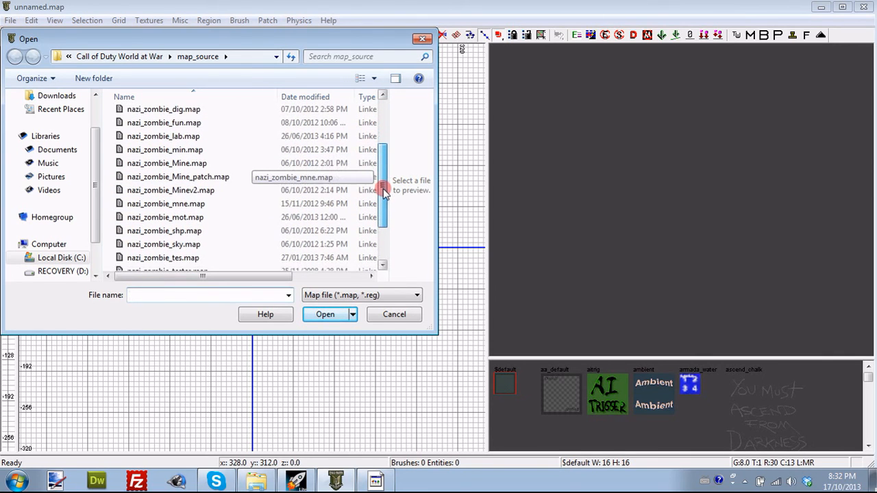
scroll("down", 3)
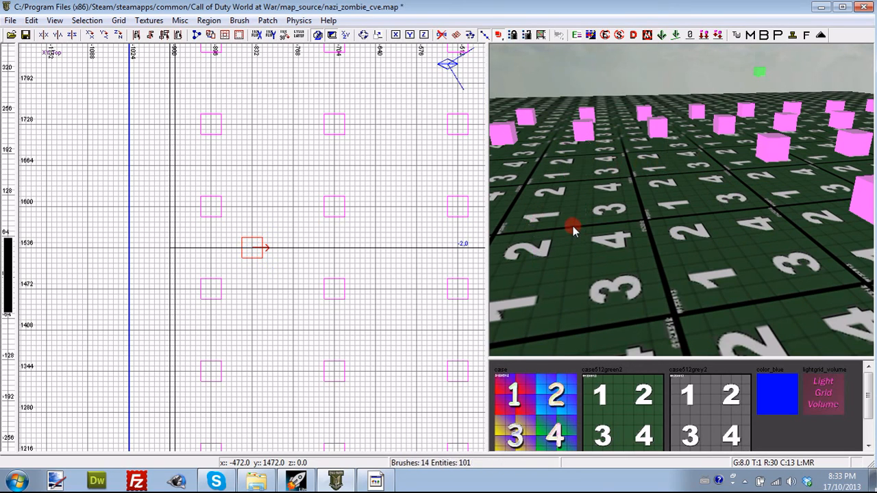
mouse_move(587, 229)
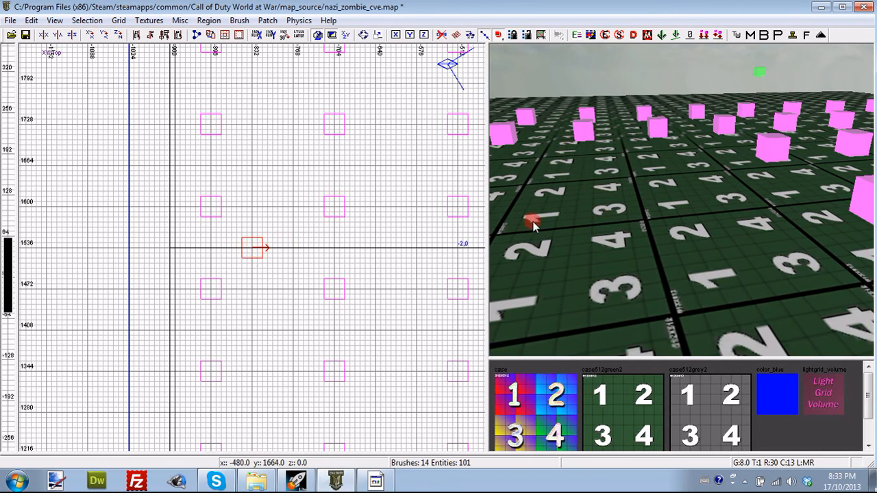
left_click(584, 130)
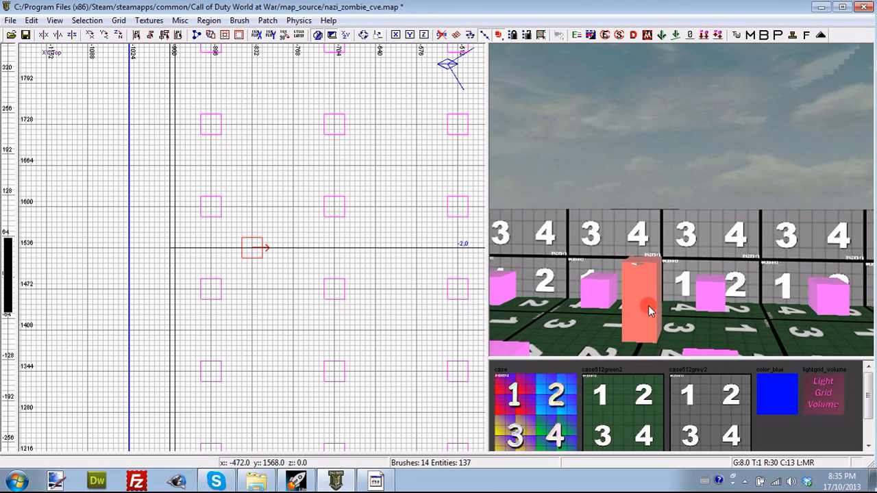
mouse_move(633, 303)
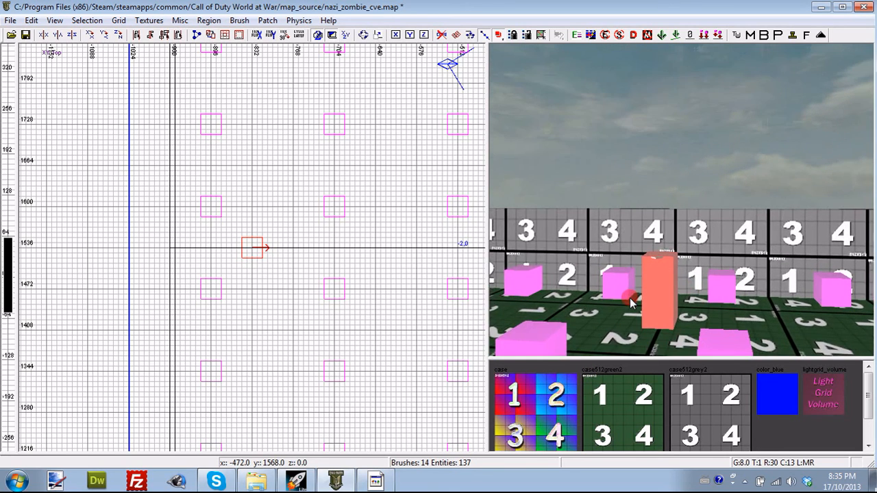
mouse_move(743, 342)
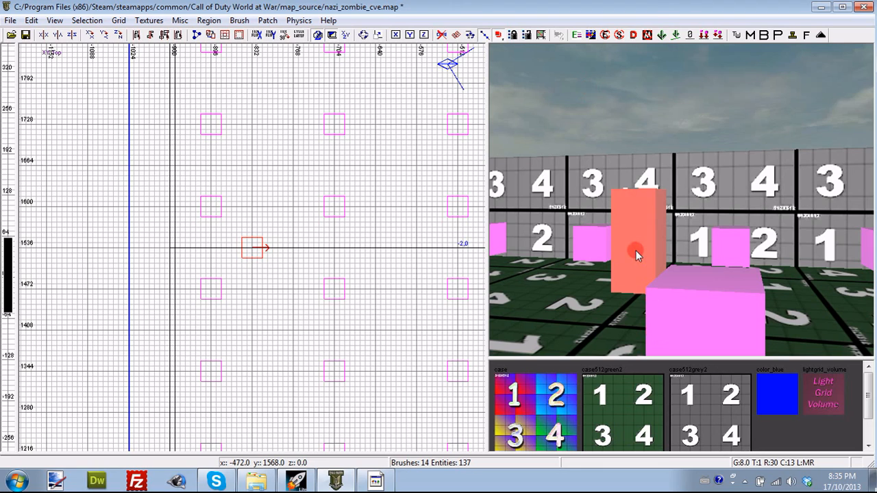
right_click(637, 256)
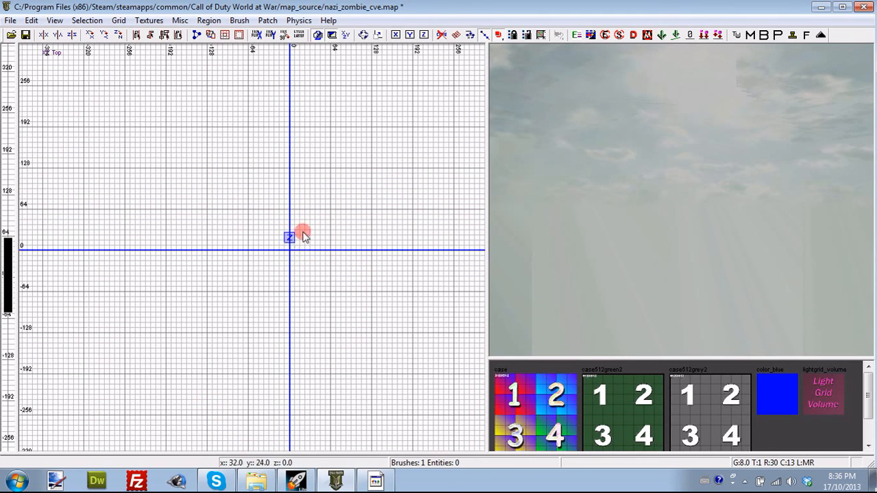
mouse_move(307, 110)
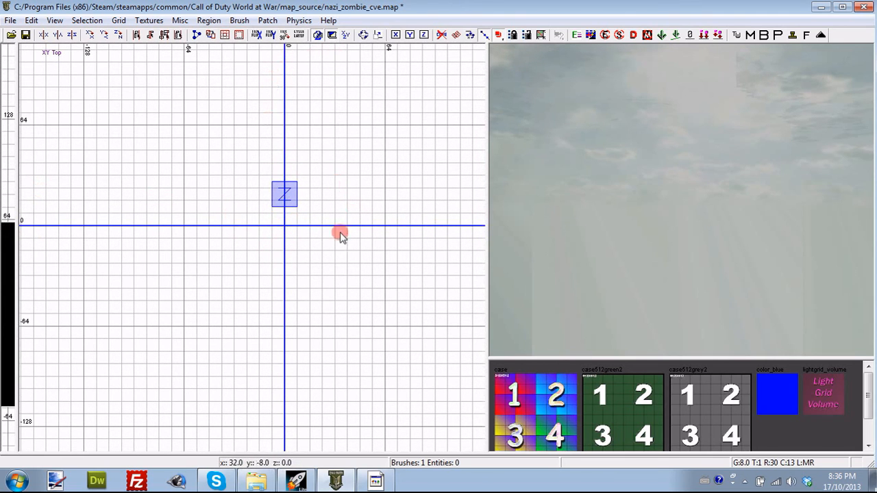
Step: Drag a 256x256 brush from (-128,128) to (128,-128), 32 units thick
left_click_drag(340, 233, 274, 288)
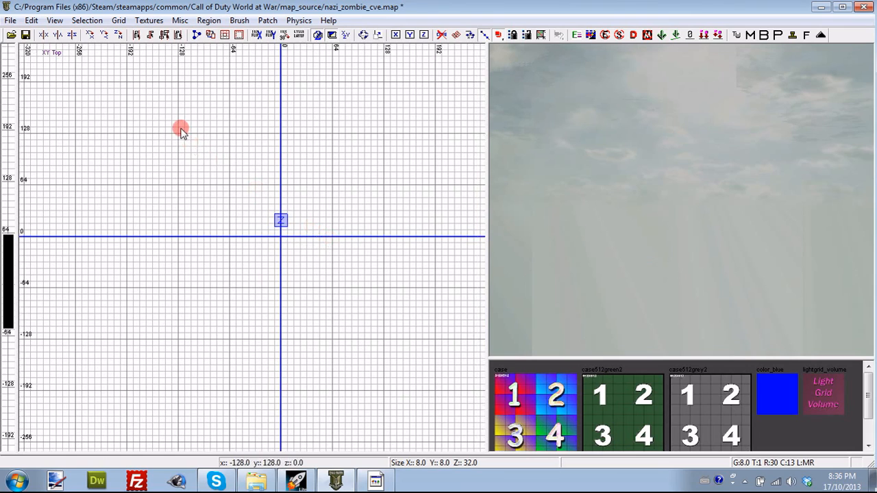
left_click_drag(181, 130, 209, 171)
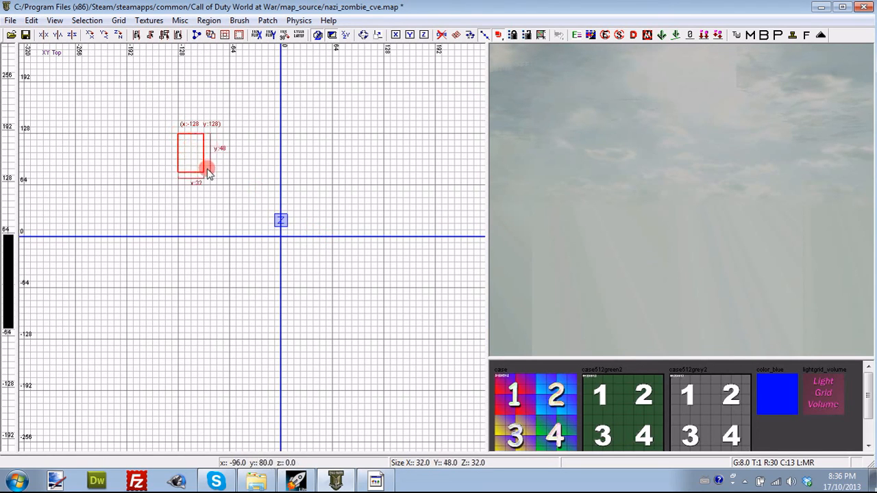
left_click_drag(209, 170, 383, 339)
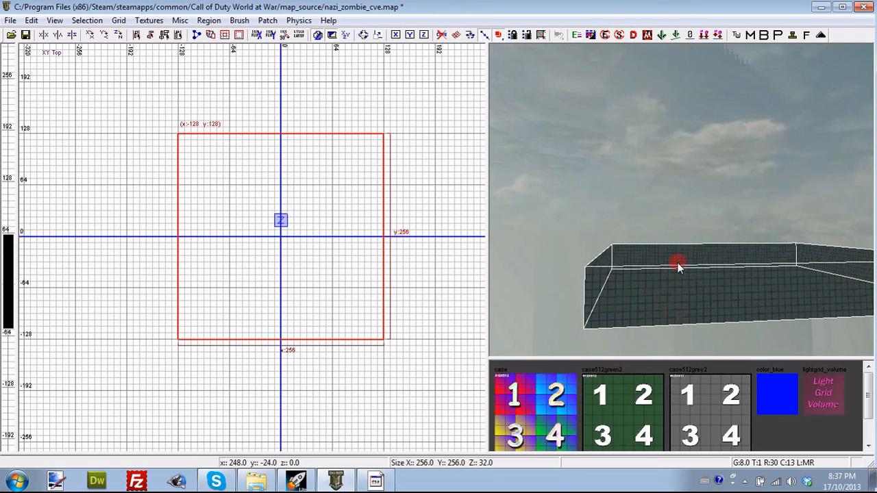
mouse_move(529, 277)
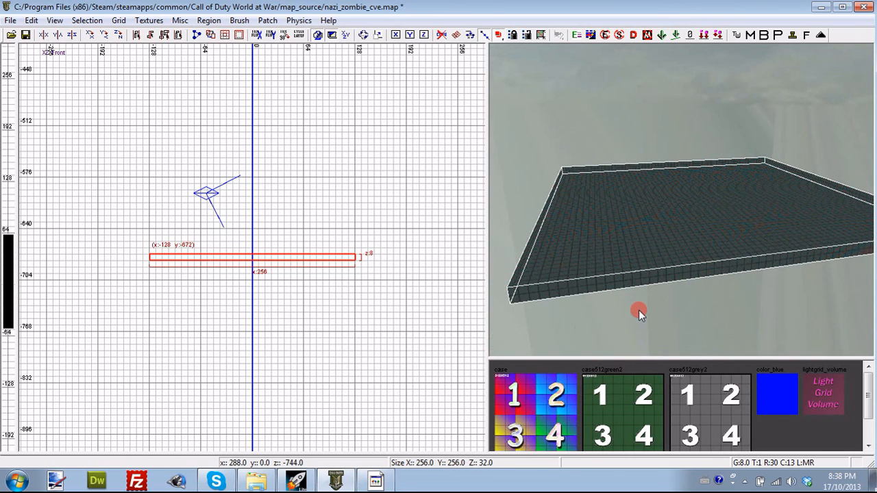
mouse_move(585, 314)
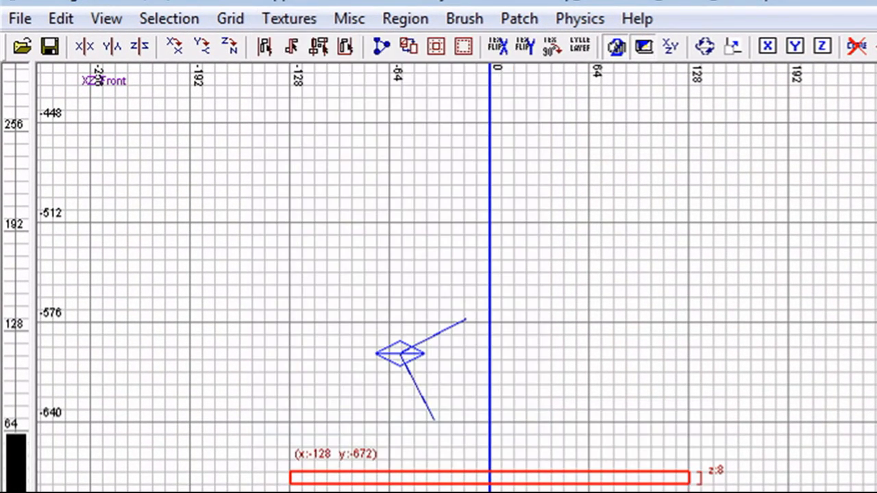
Step: Browse the Usage, Locale and Surface type texture filters, ending on the tools locale
left_click(148, 20)
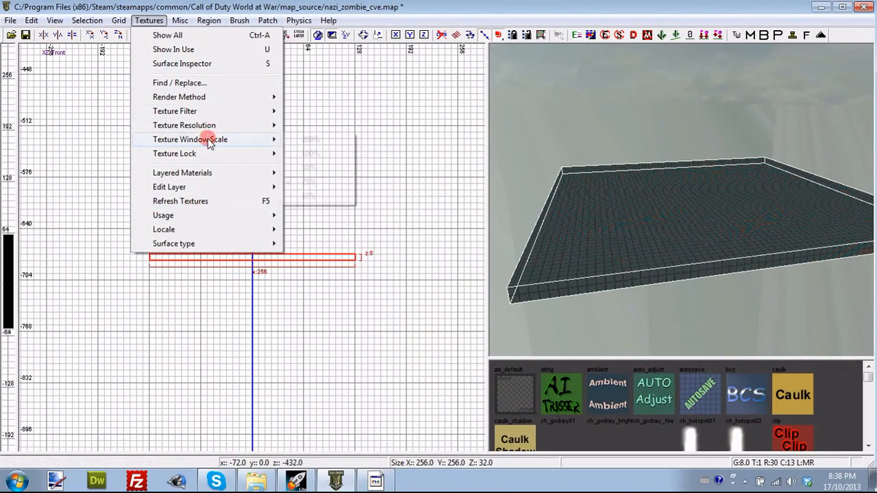
mouse_move(183, 173)
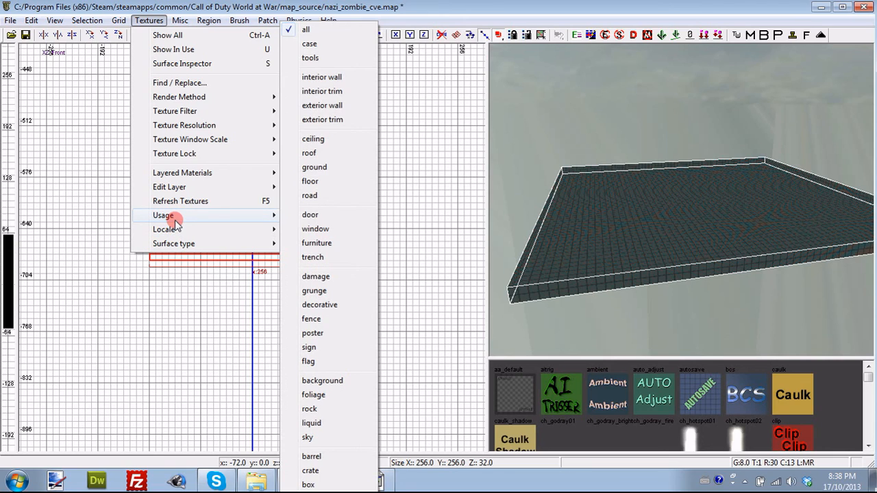
mouse_move(332, 304)
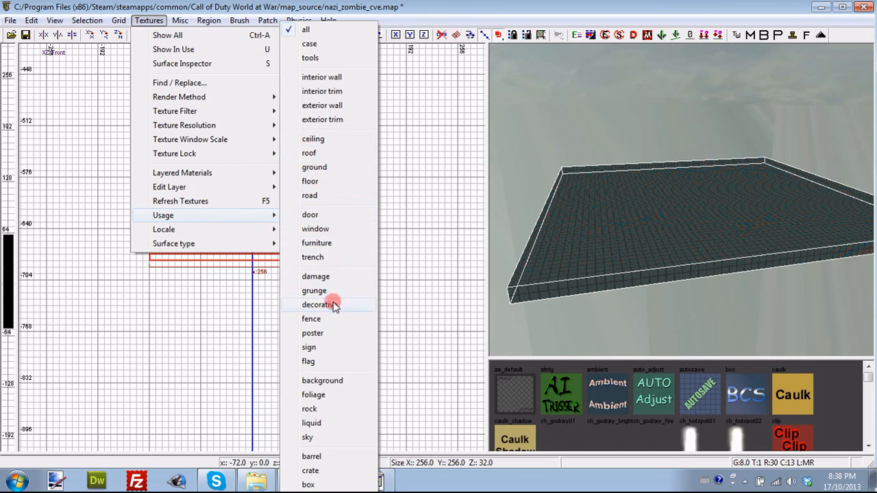
mouse_move(315, 229)
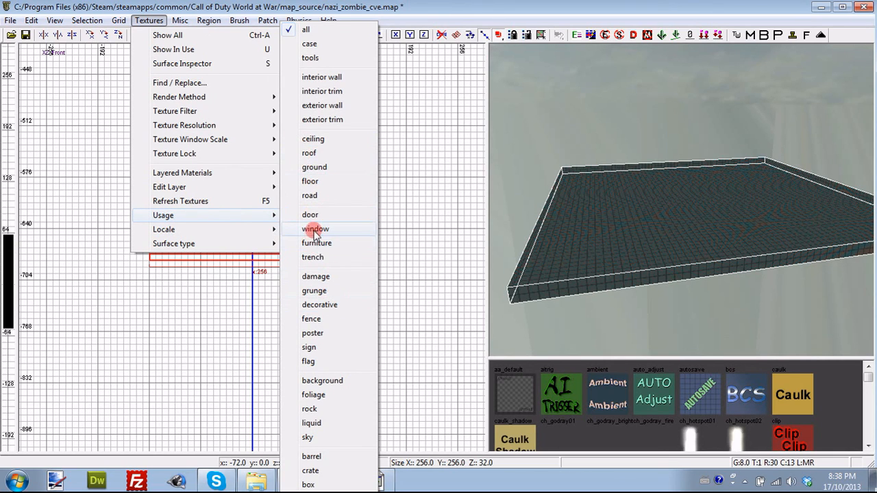
left_click(315, 229)
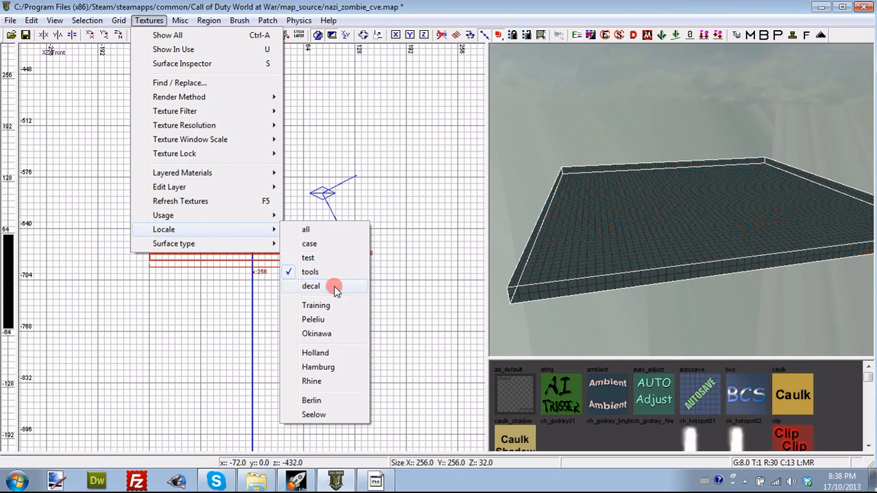
left_click(174, 243)
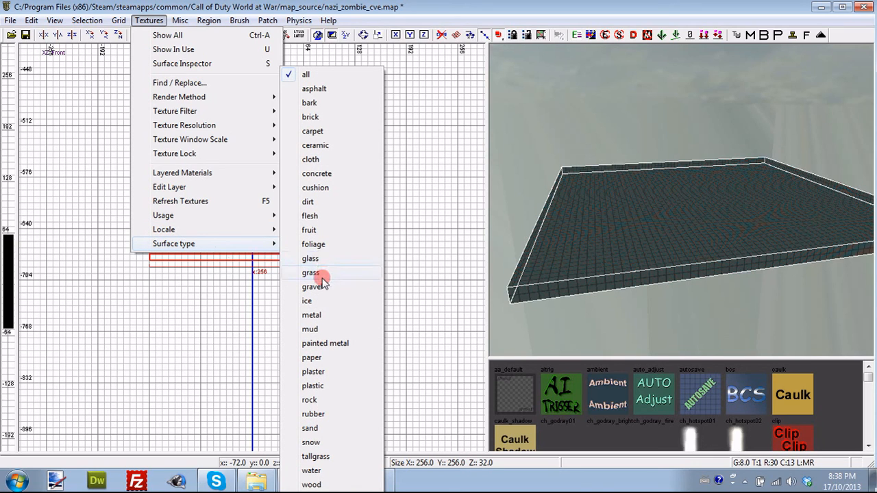
left_click(310, 273)
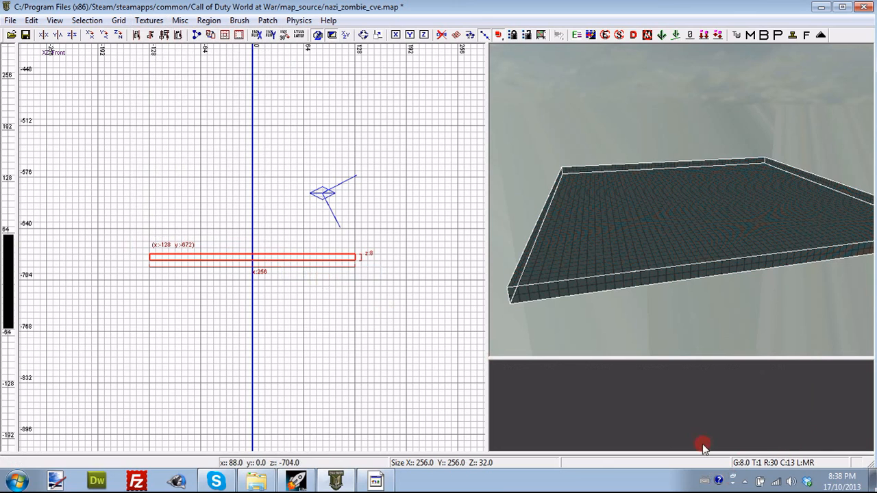
left_click(149, 20)
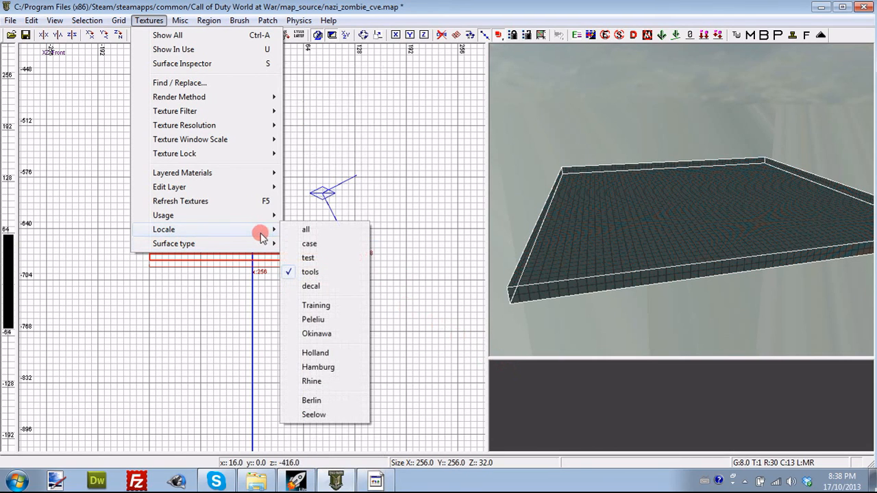
left_click(309, 243)
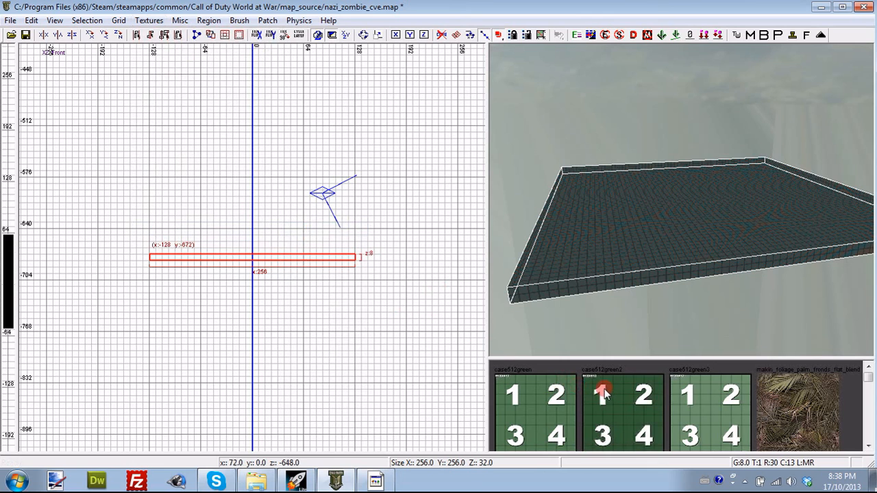
left_click(148, 20)
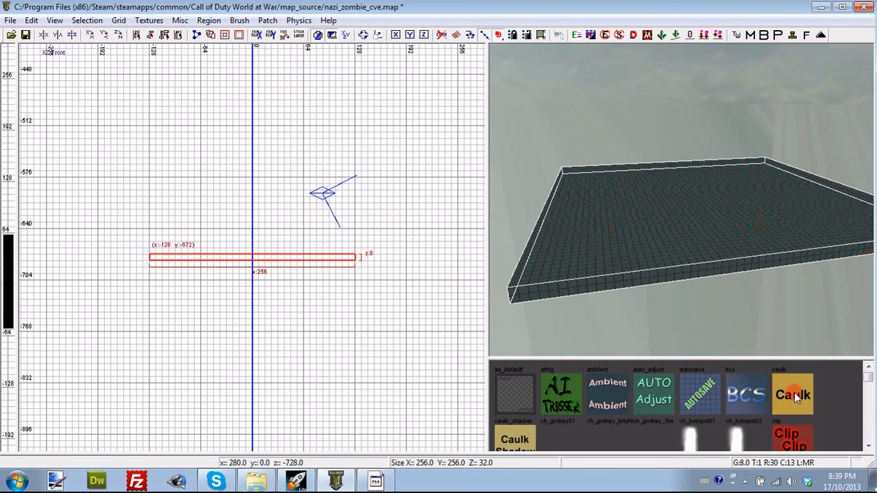
Step: Apply the Caulk texture to the selected 256x256 floor brush
left_click(793, 394)
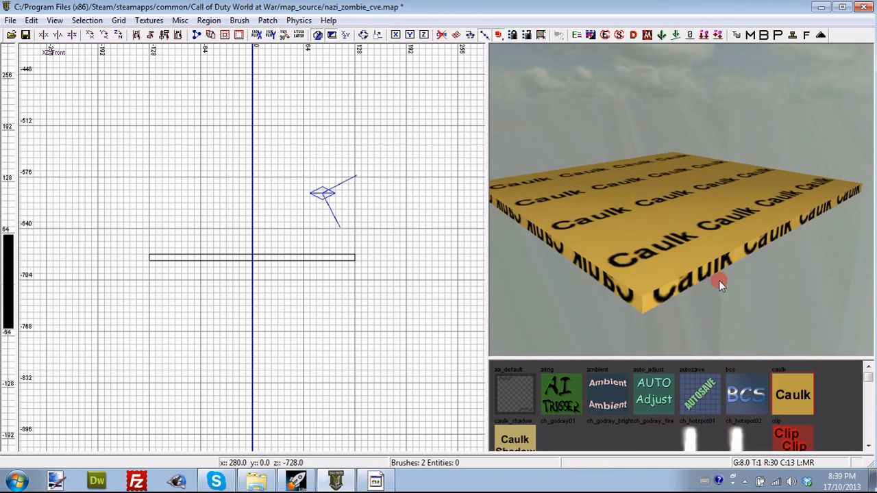
mouse_move(678, 257)
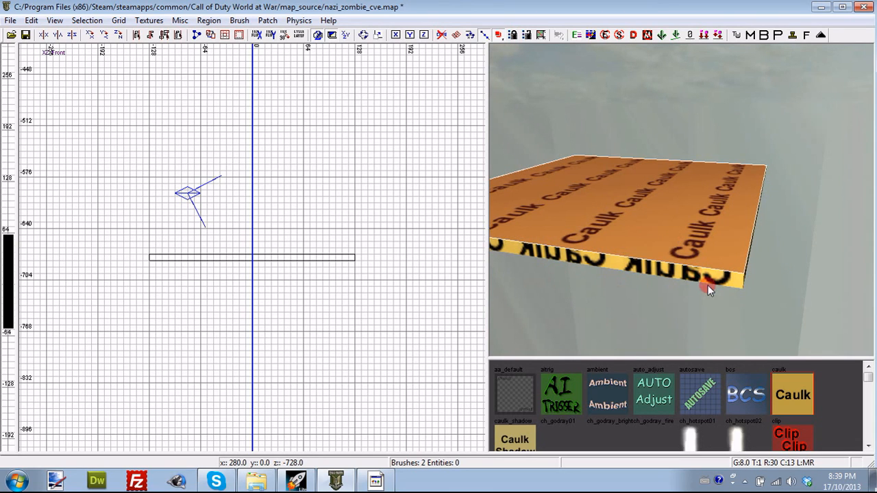
mouse_move(651, 283)
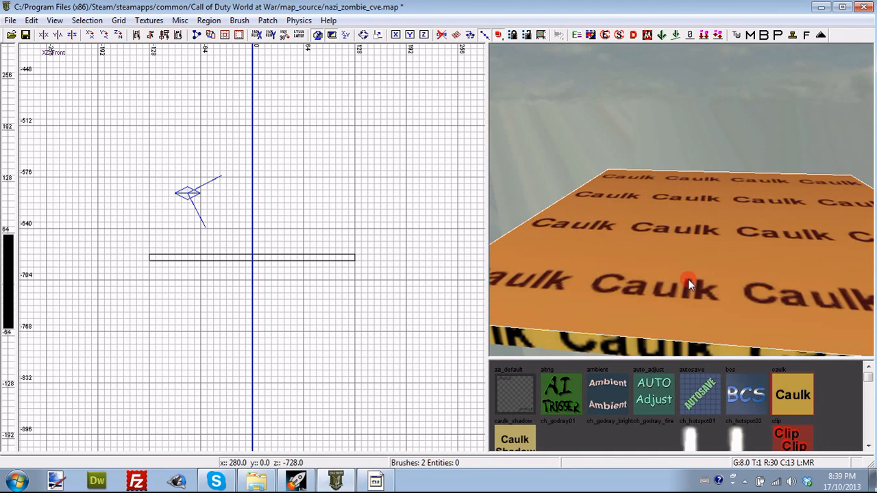
mouse_move(751, 344)
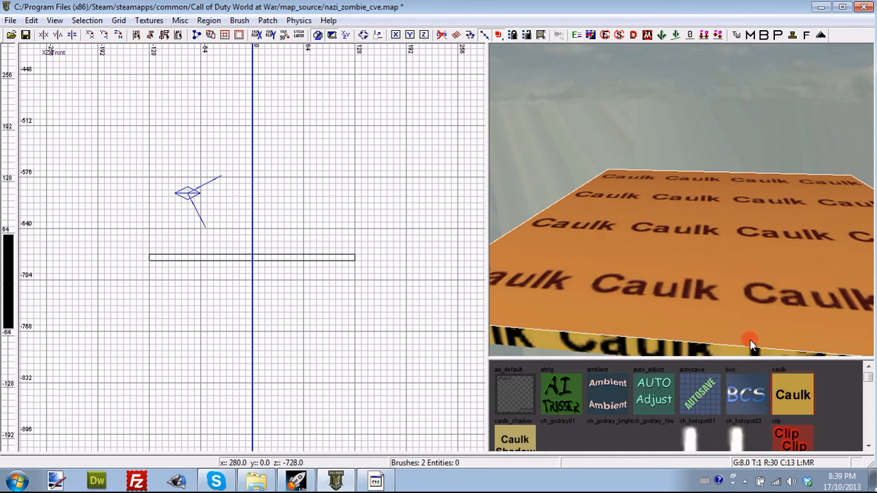
Step: Filter textures to rock surfaces and apply makin_decal_gravel02_noscorch to the floor
left_click(149, 20)
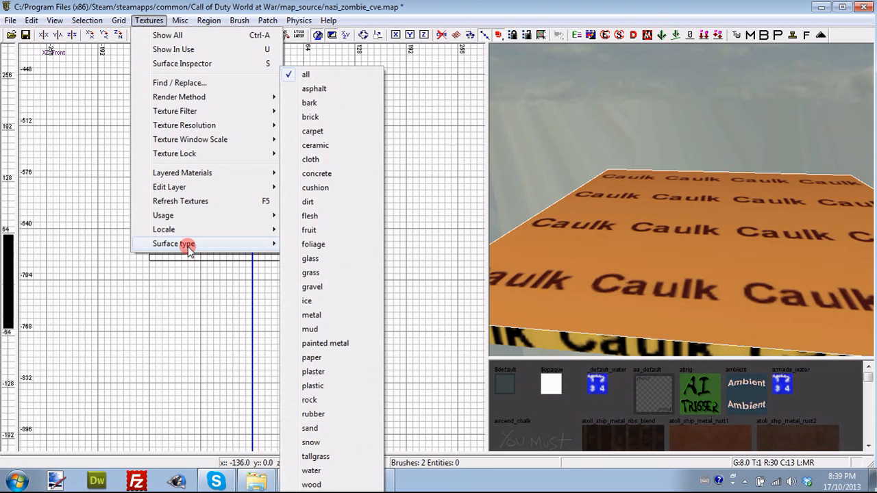
mouse_move(313, 244)
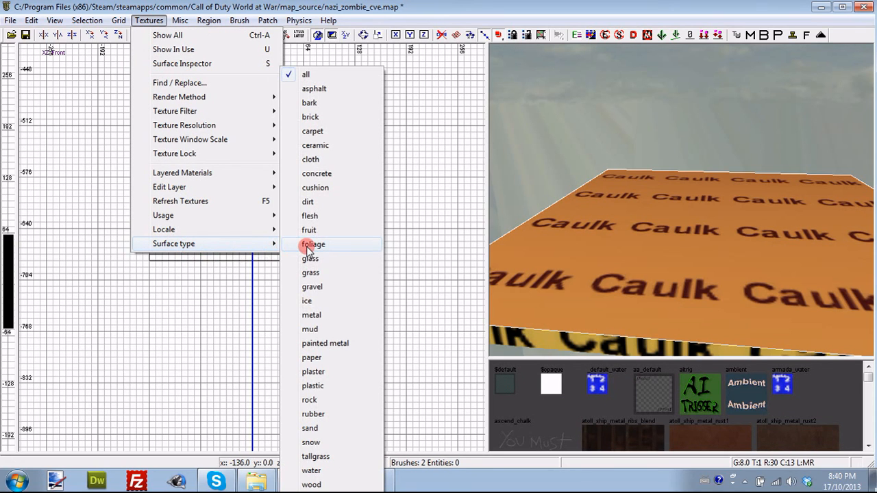
mouse_move(336, 89)
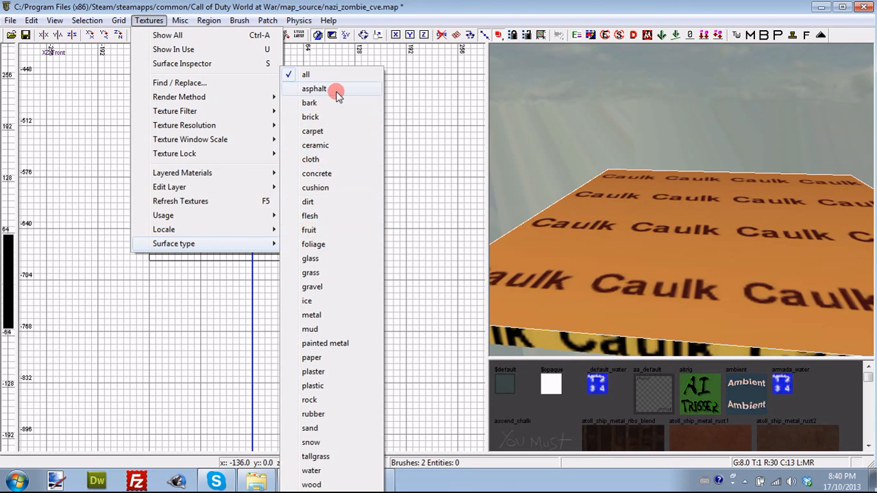
mouse_move(337, 258)
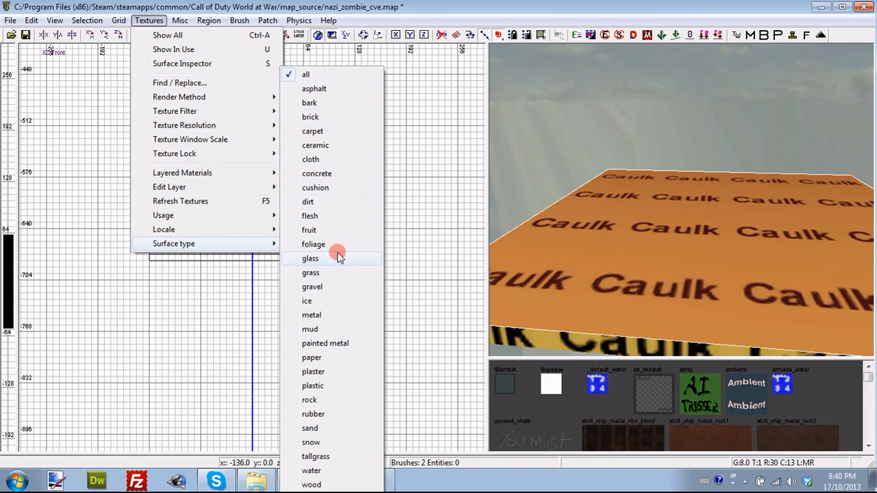
mouse_move(342, 329)
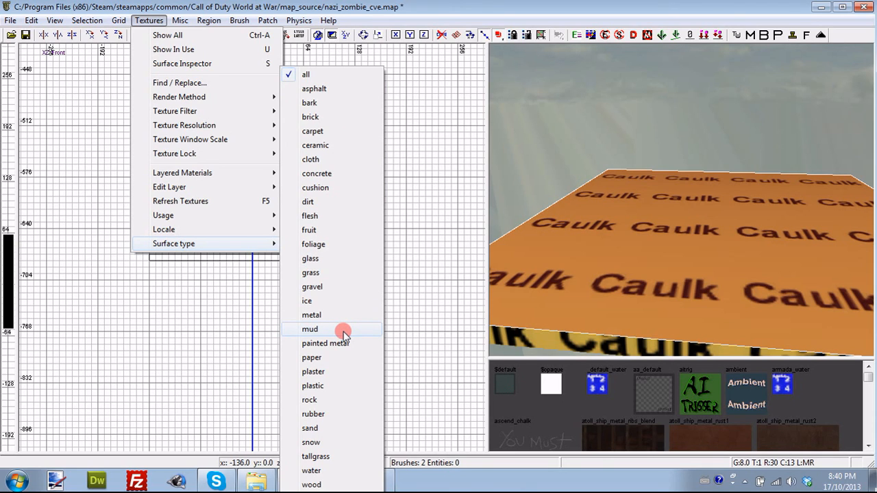
mouse_move(312, 357)
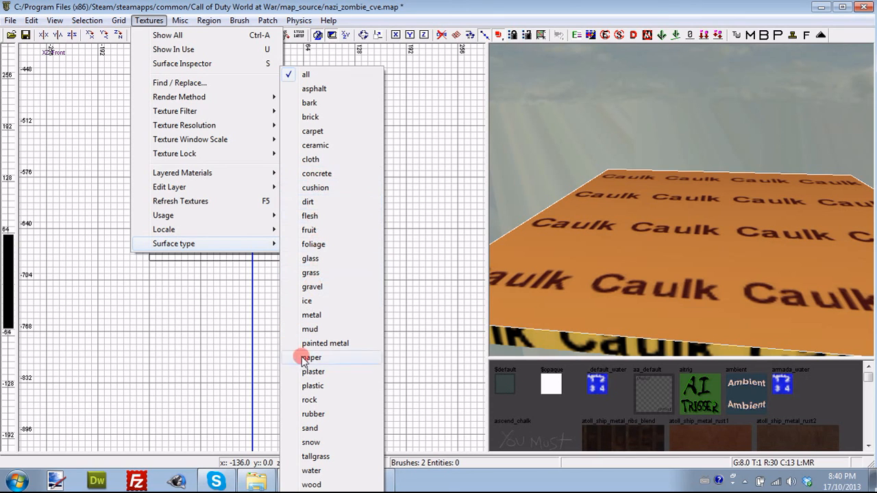
mouse_move(313, 399)
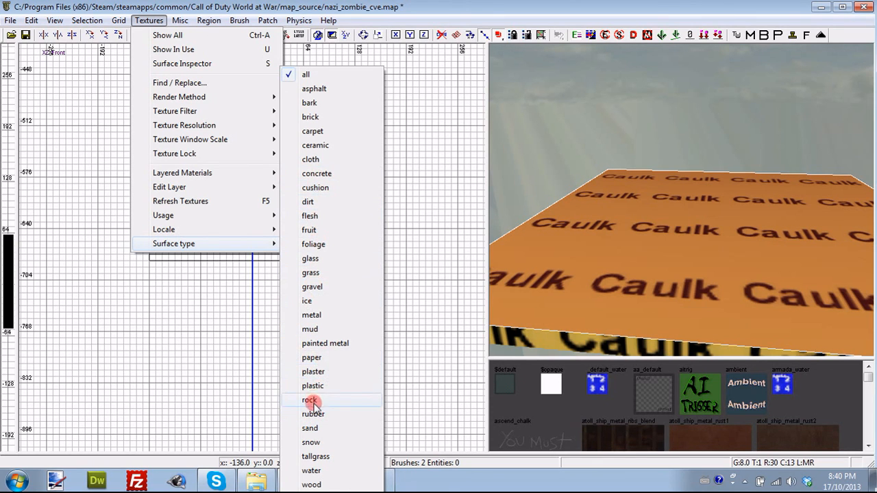
left_click(309, 399)
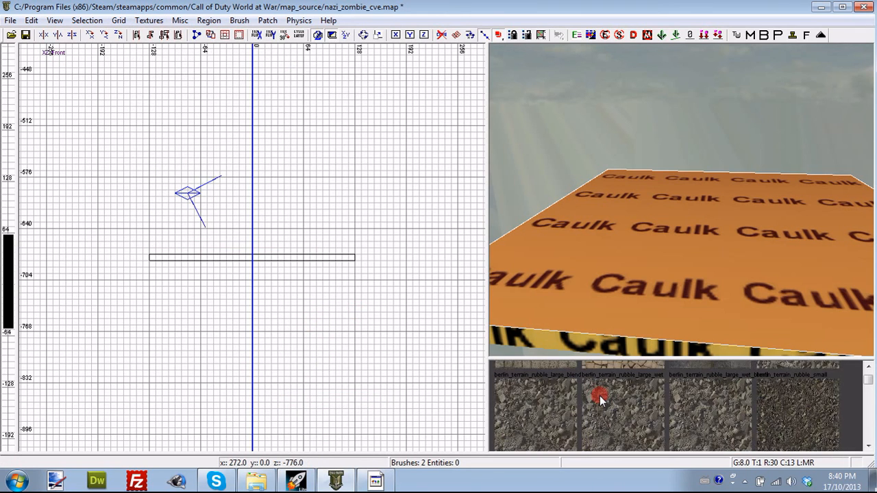
scroll("down", 3)
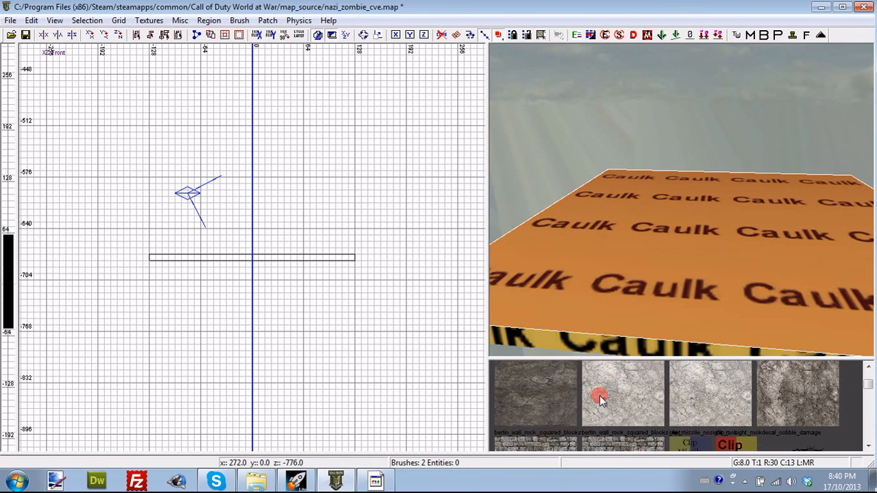
mouse_move(653, 414)
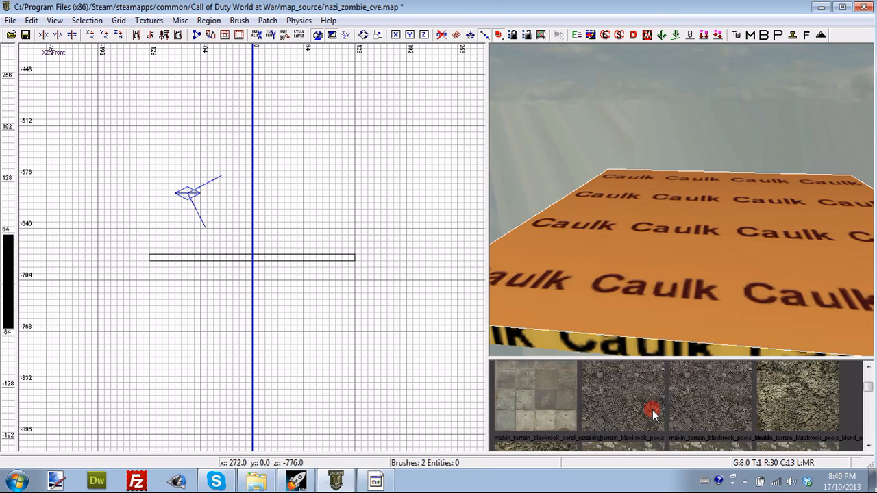
left_click(711, 411)
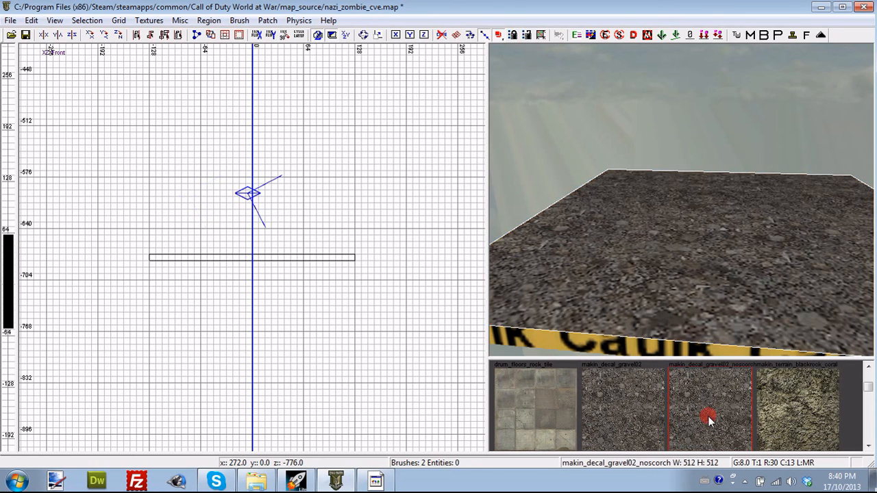
mouse_move(696, 264)
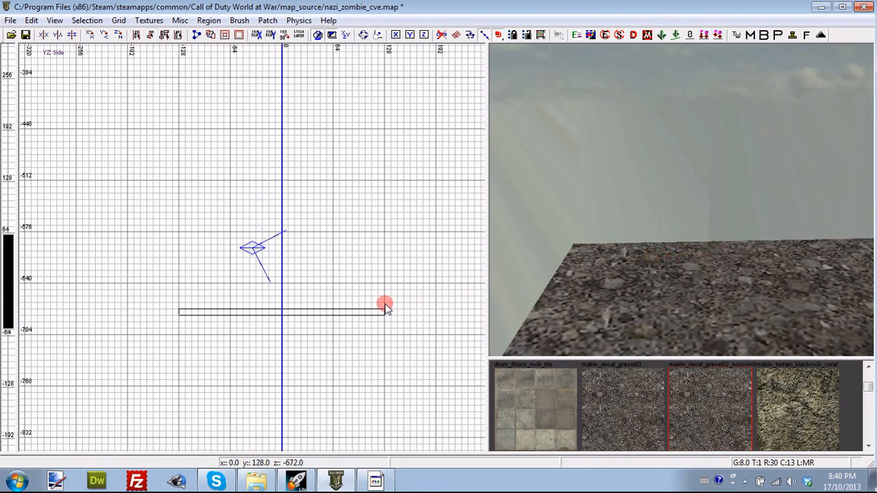
Step: Add an info_player_start entity from the 2D grid's info > player menu
right_click(385, 304)
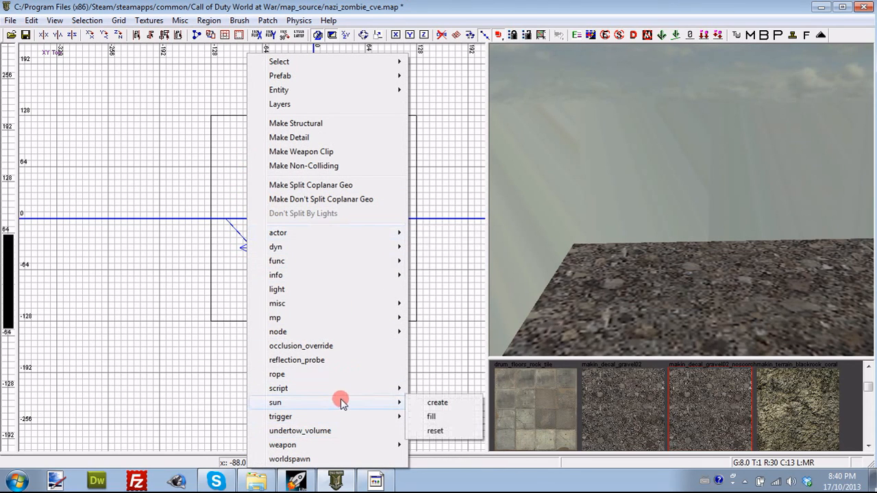
mouse_move(324, 404)
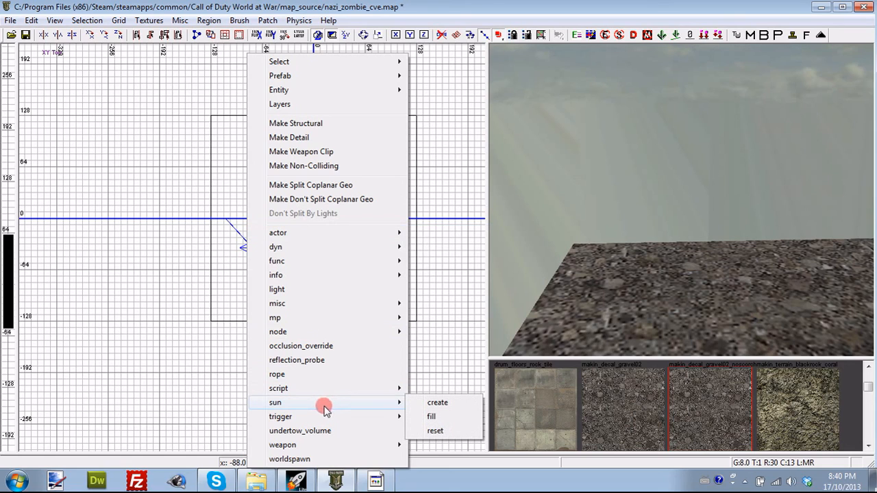
mouse_move(305, 274)
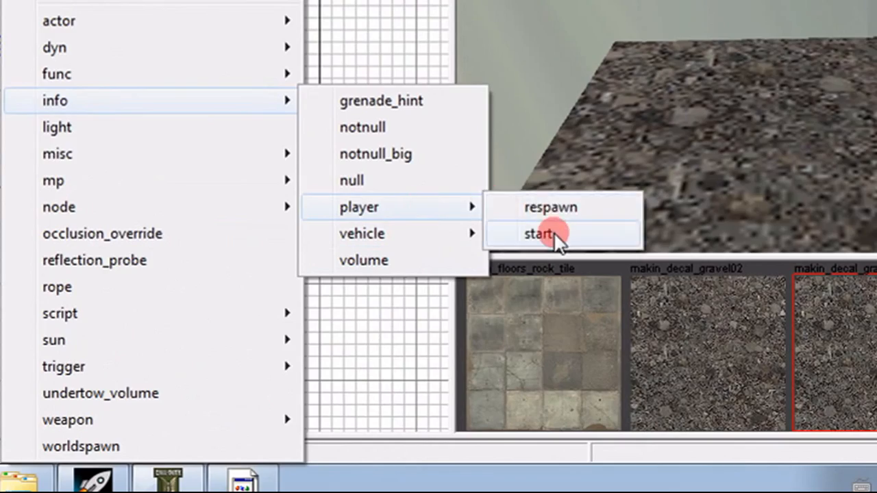
left_click(539, 233)
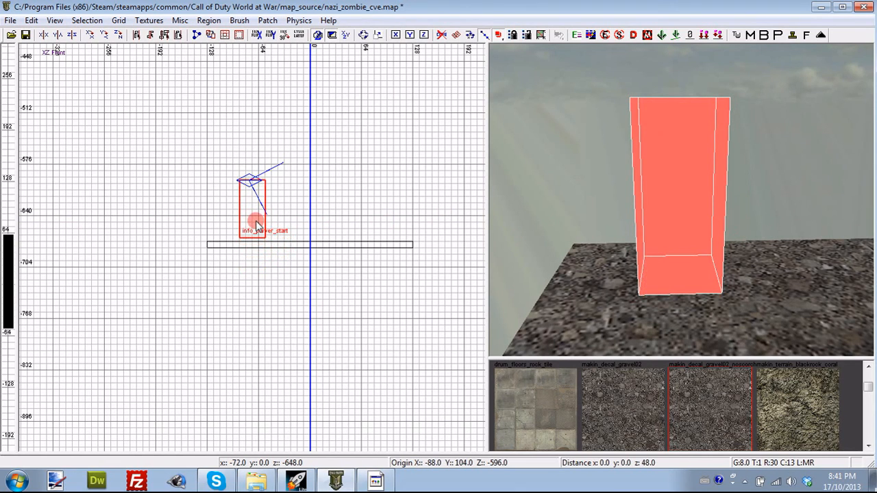
mouse_move(280, 67)
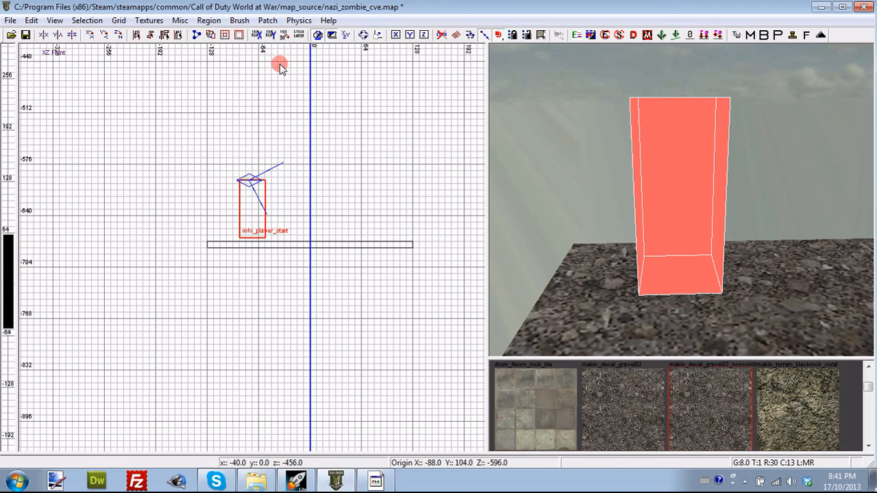
mouse_move(368, 103)
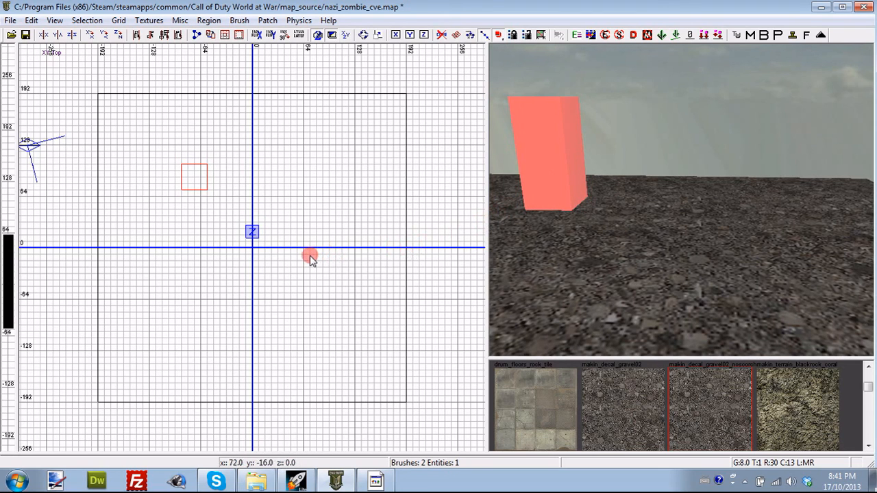
mouse_move(366, 144)
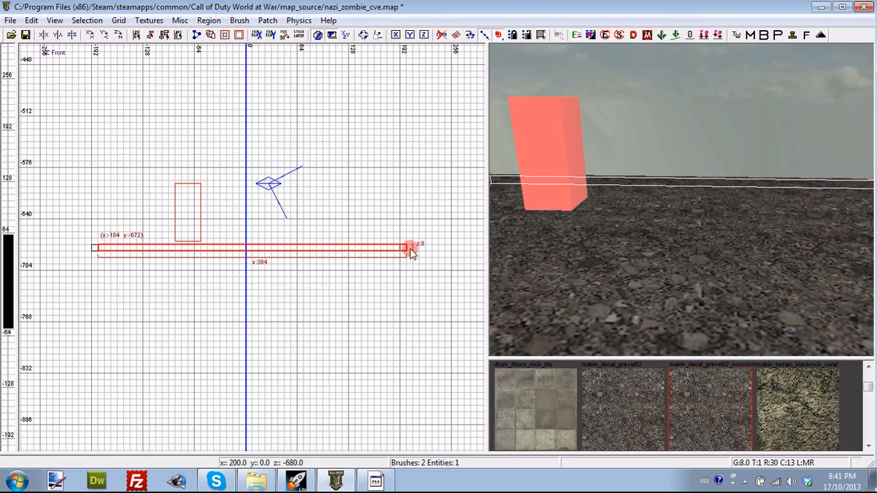
Step: Stretch a duplicated flat caulk brush across the room width to form a wall or ceiling
left_click_drag(408, 248, 106, 248)
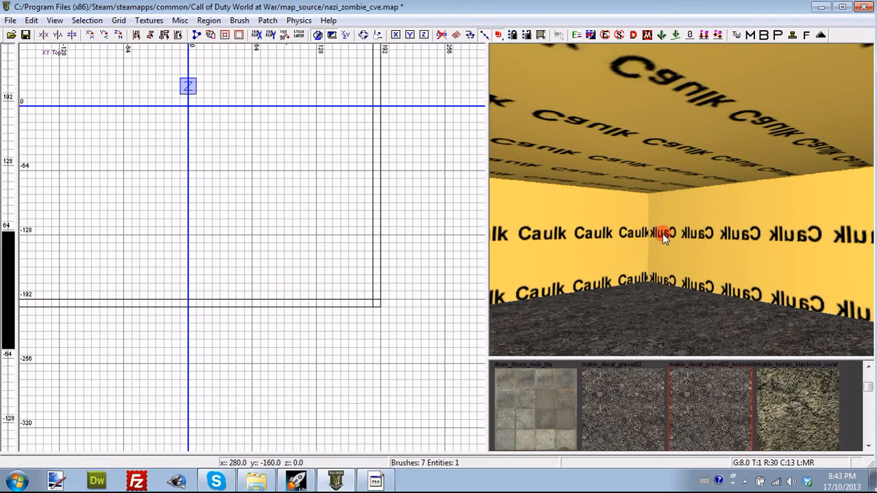
mouse_move(664, 235)
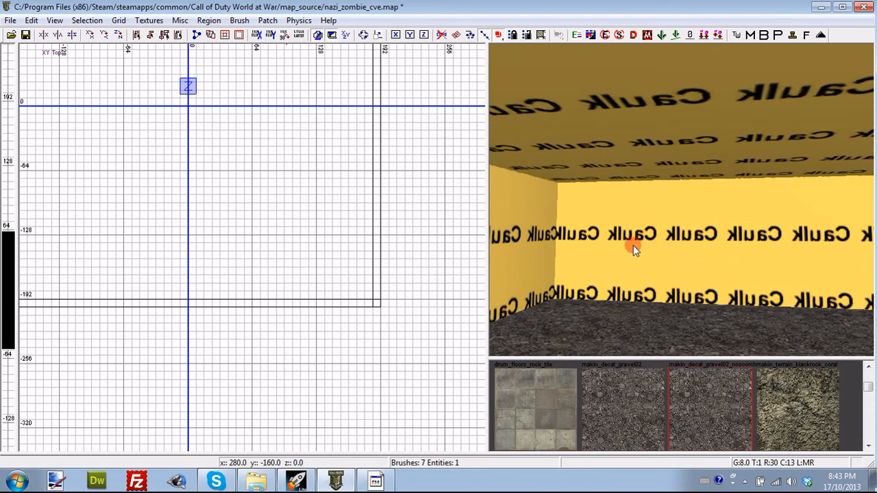
Step: Apply berlin_wall_rock_marble_bank_grimy to the selected caulk walls and ceiling
left_click(634, 249)
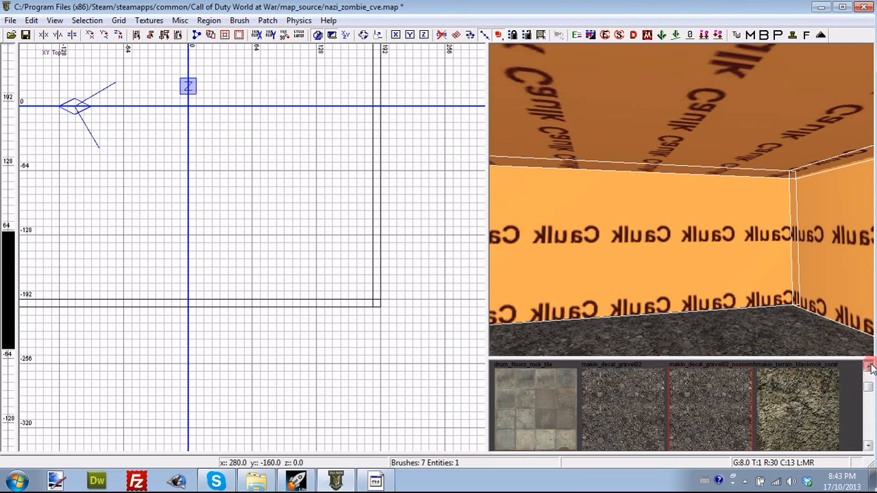
scroll("down", 3)
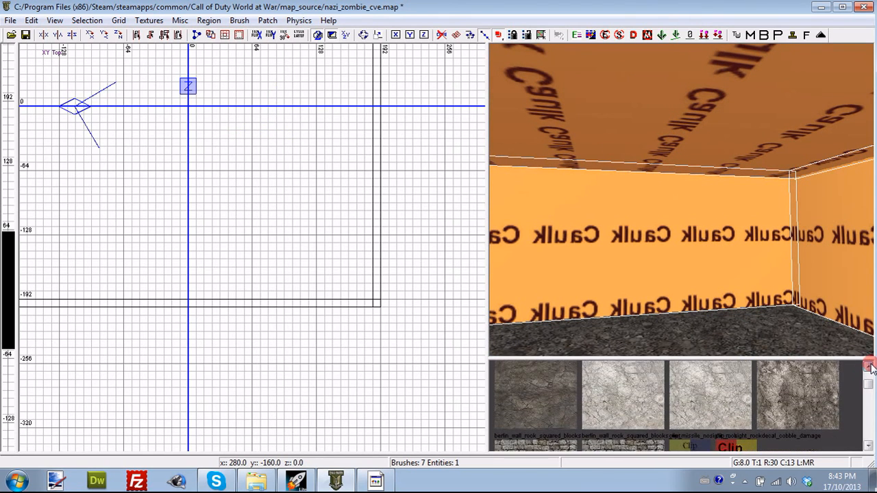
left_click(797, 405)
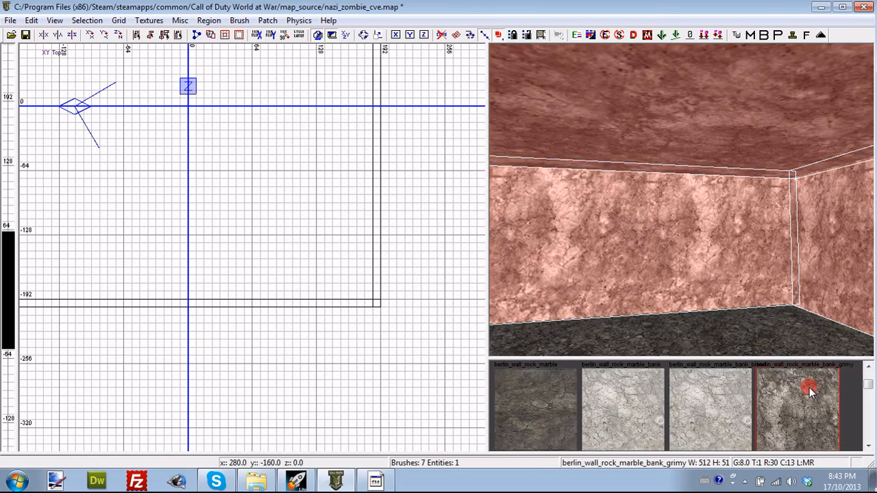